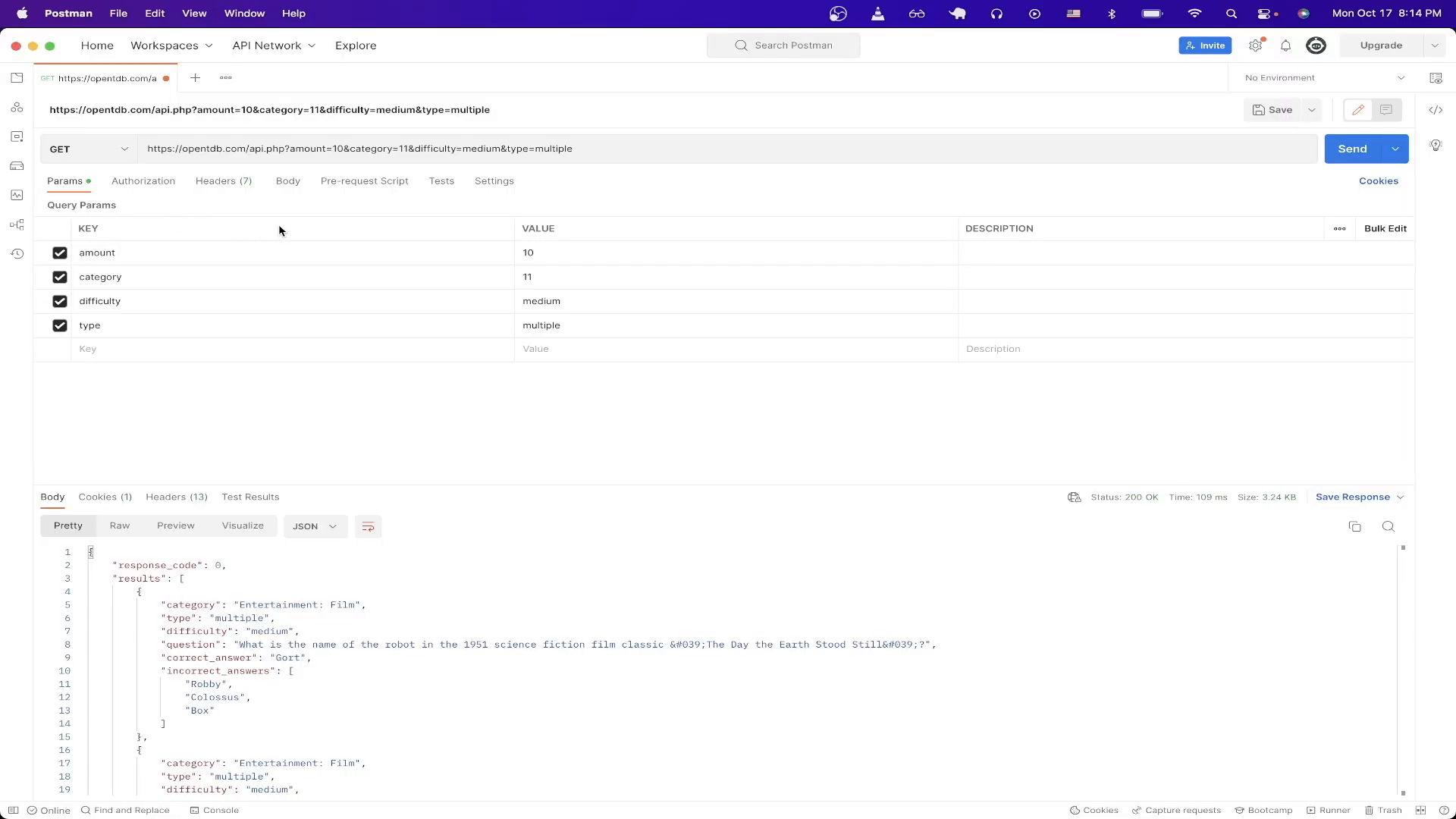
{"action": "mouse_move", "coordinate": [1119, 211]}
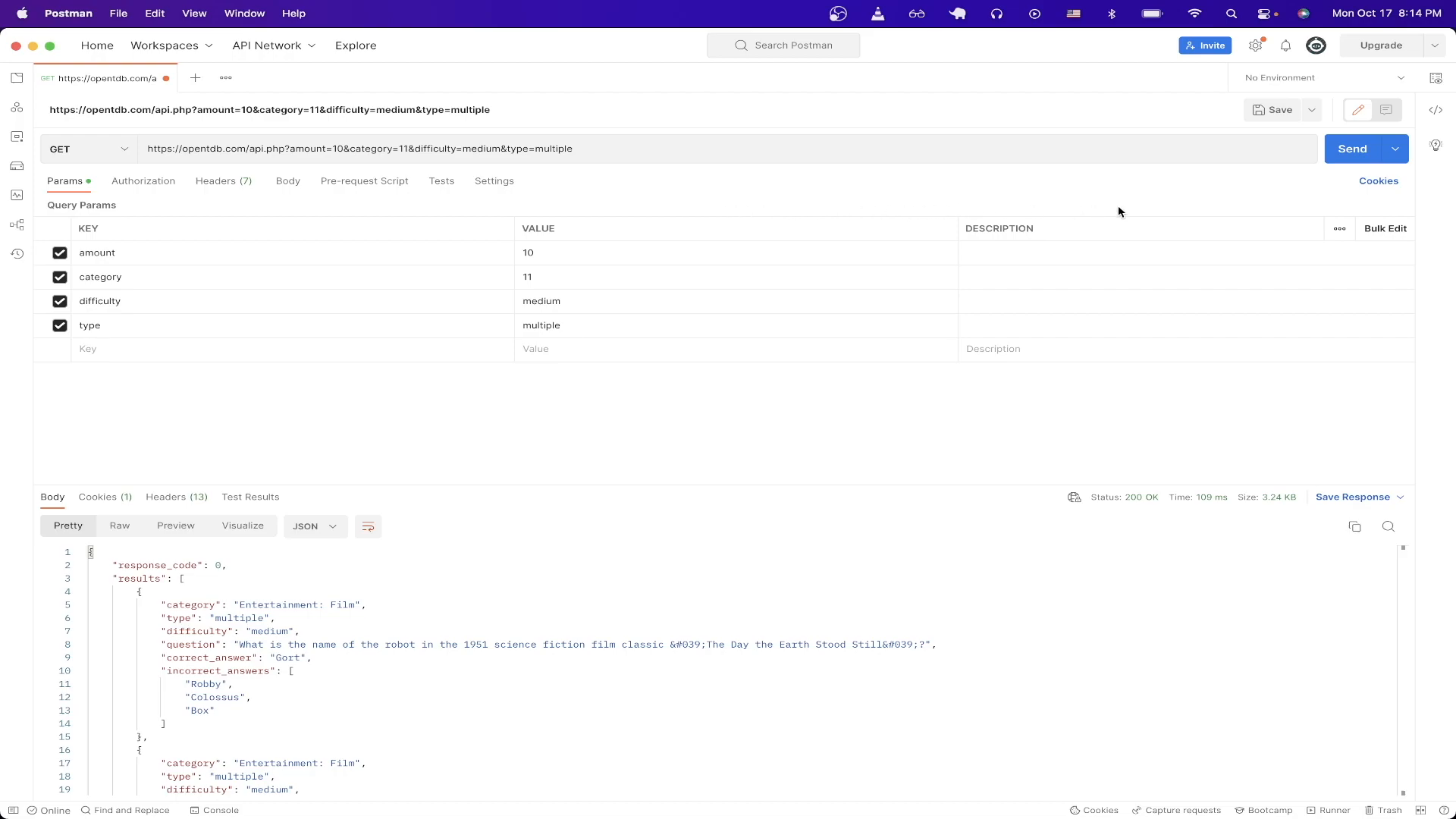
Step: Resend the Open Trivia DB GET request for 10 medium film questions
{"action": "left_click", "coordinate": [1353, 149]}
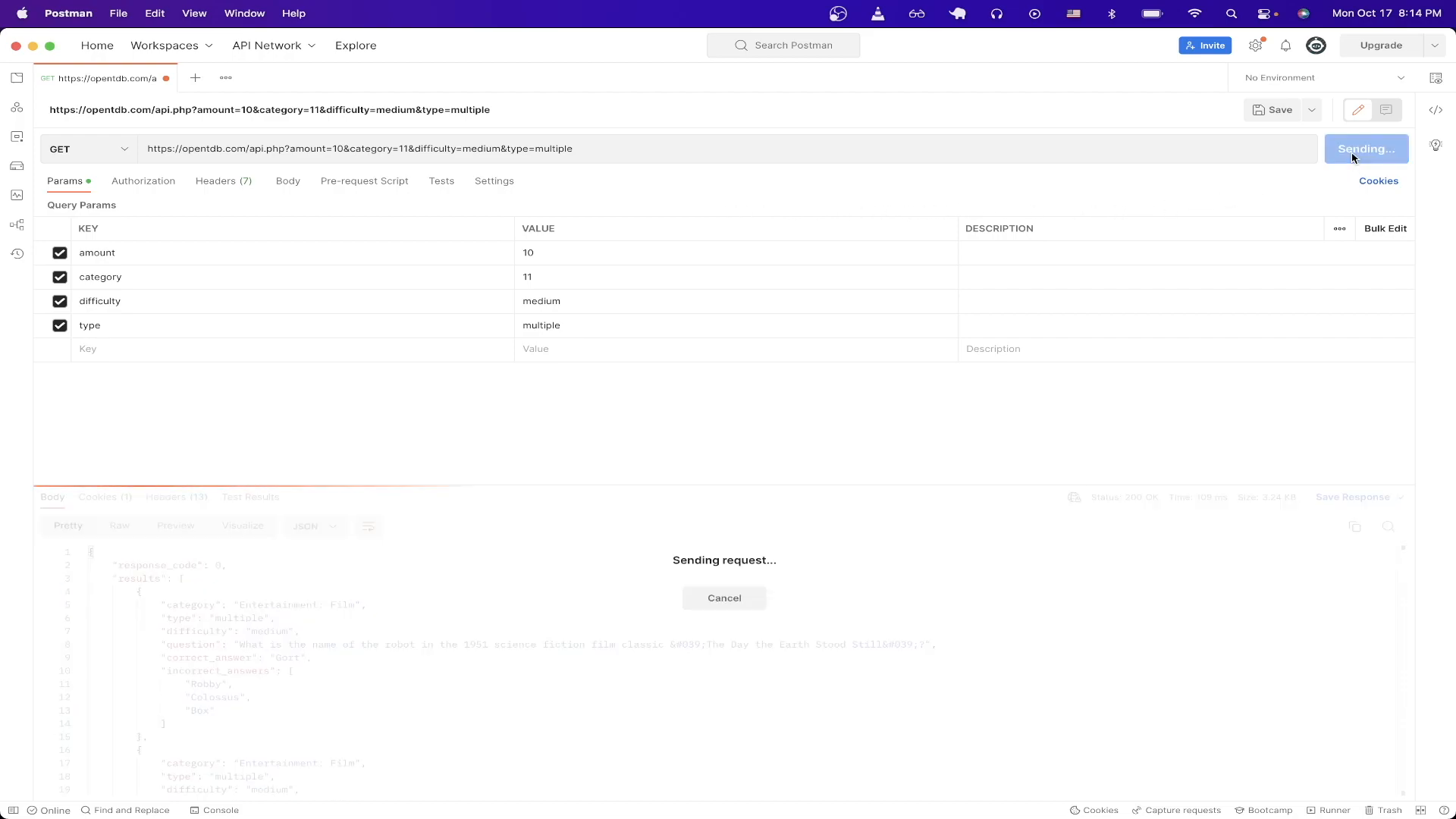
{"action": "left_click", "coordinate": [1358, 149]}
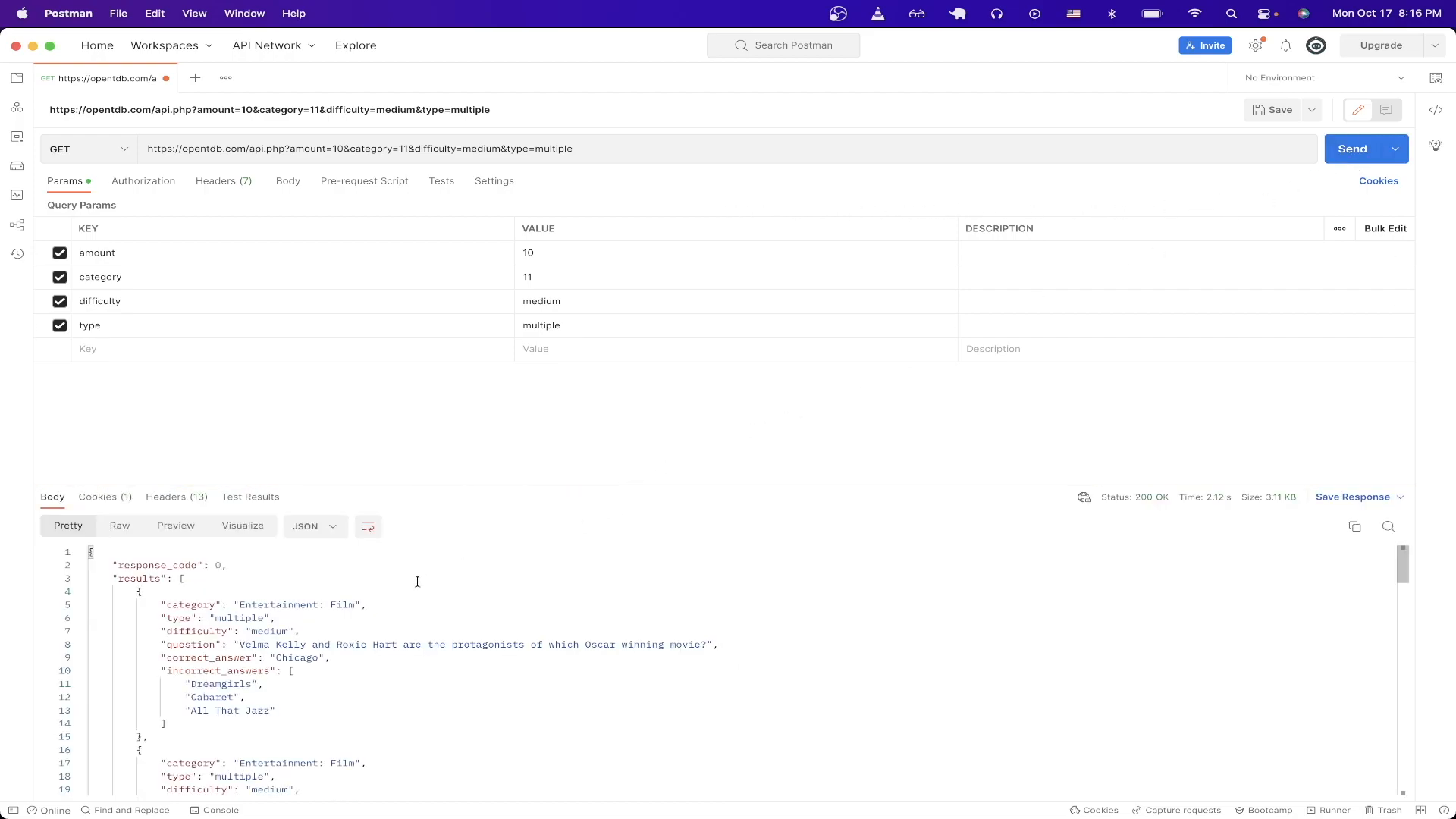
{"action": "mouse_move", "coordinate": [406, 589]}
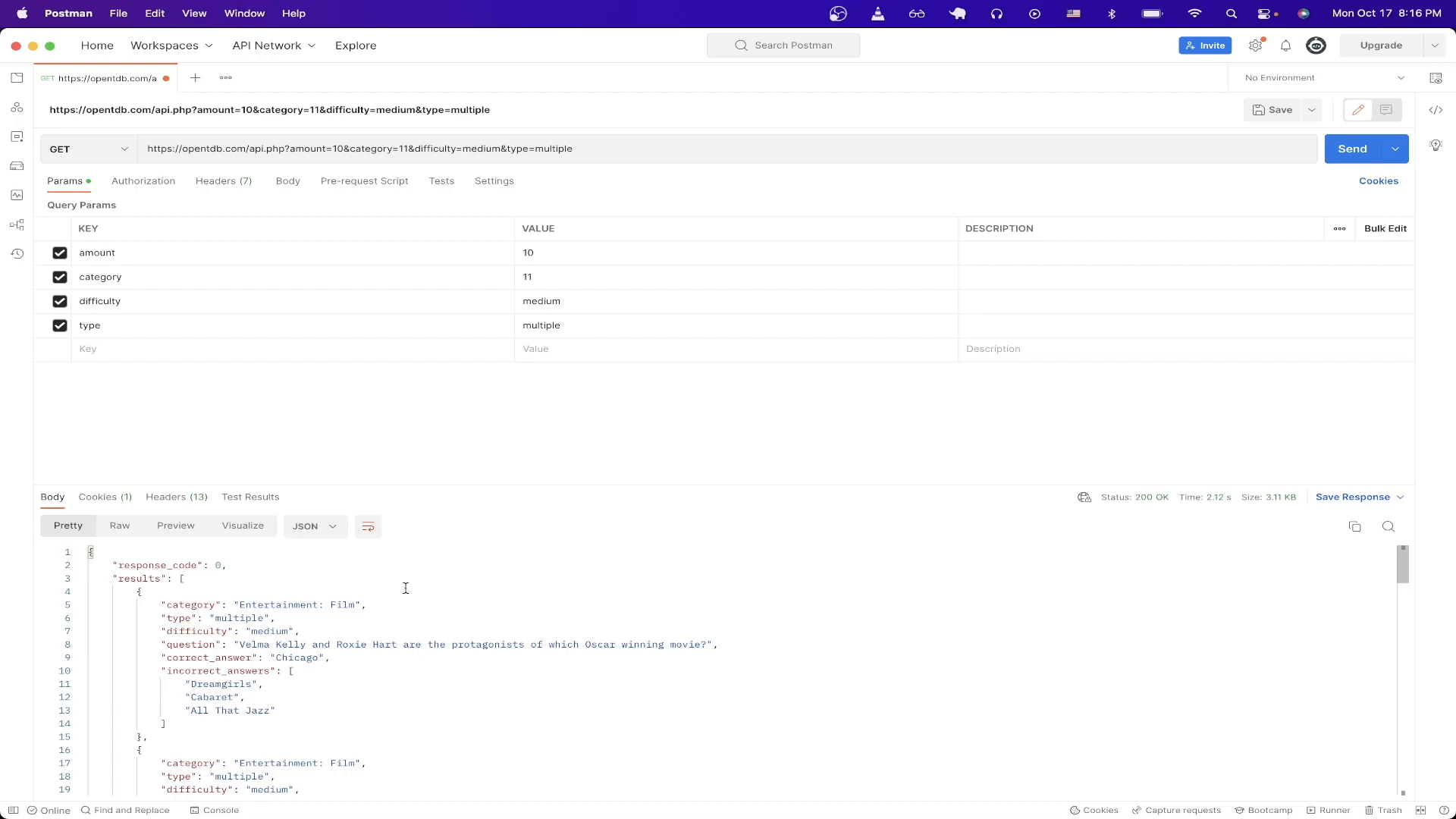
{"action": "mouse_move", "coordinate": [381, 595]}
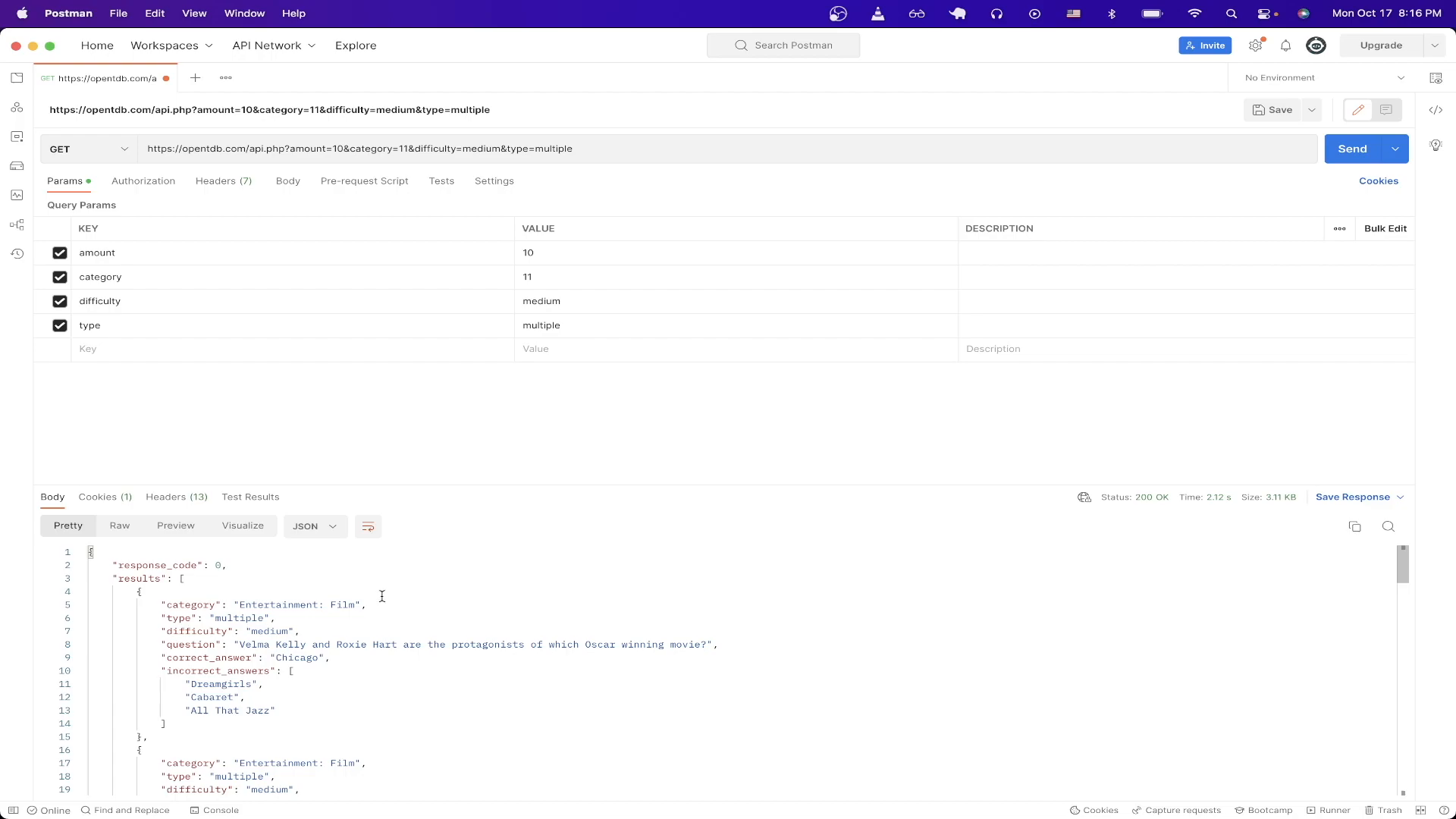
{"action": "mouse_move", "coordinate": [211, 647]}
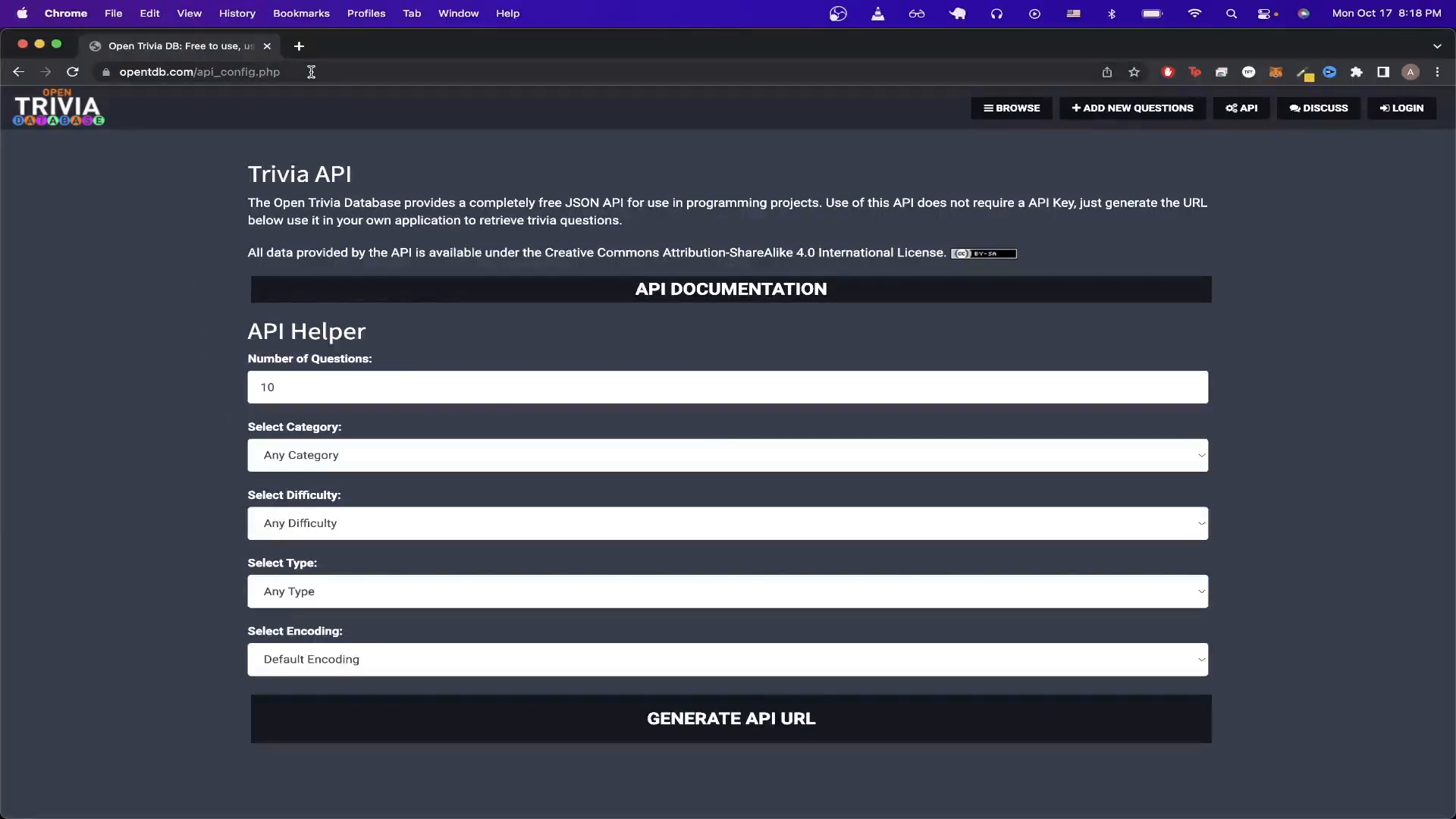
Step: Open the Open Trivia Database API Helper page at opentdb.com/api_config.php
{"action": "left_click", "coordinate": [729, 388]}
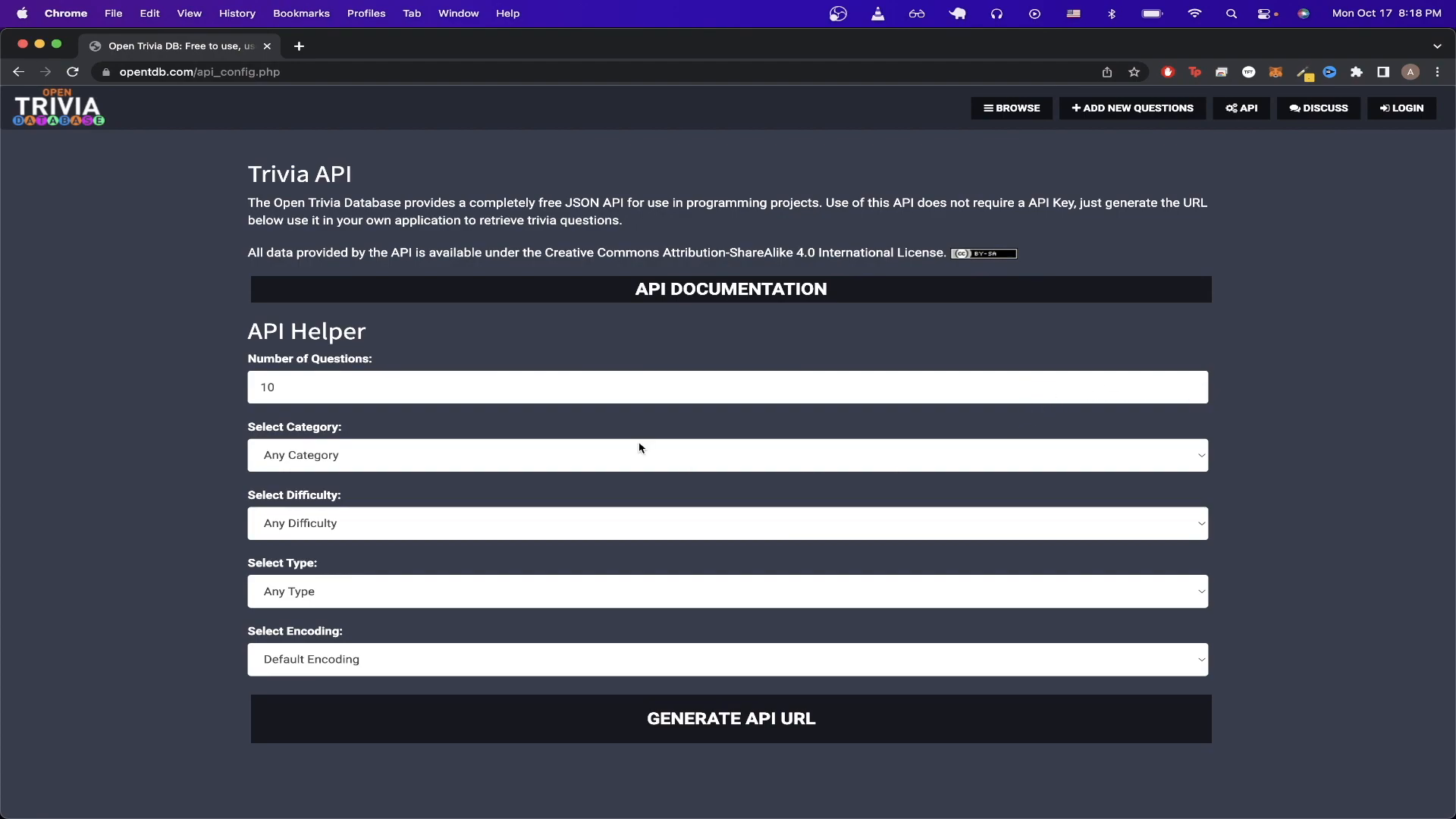
{"action": "mouse_move", "coordinate": [328, 571]}
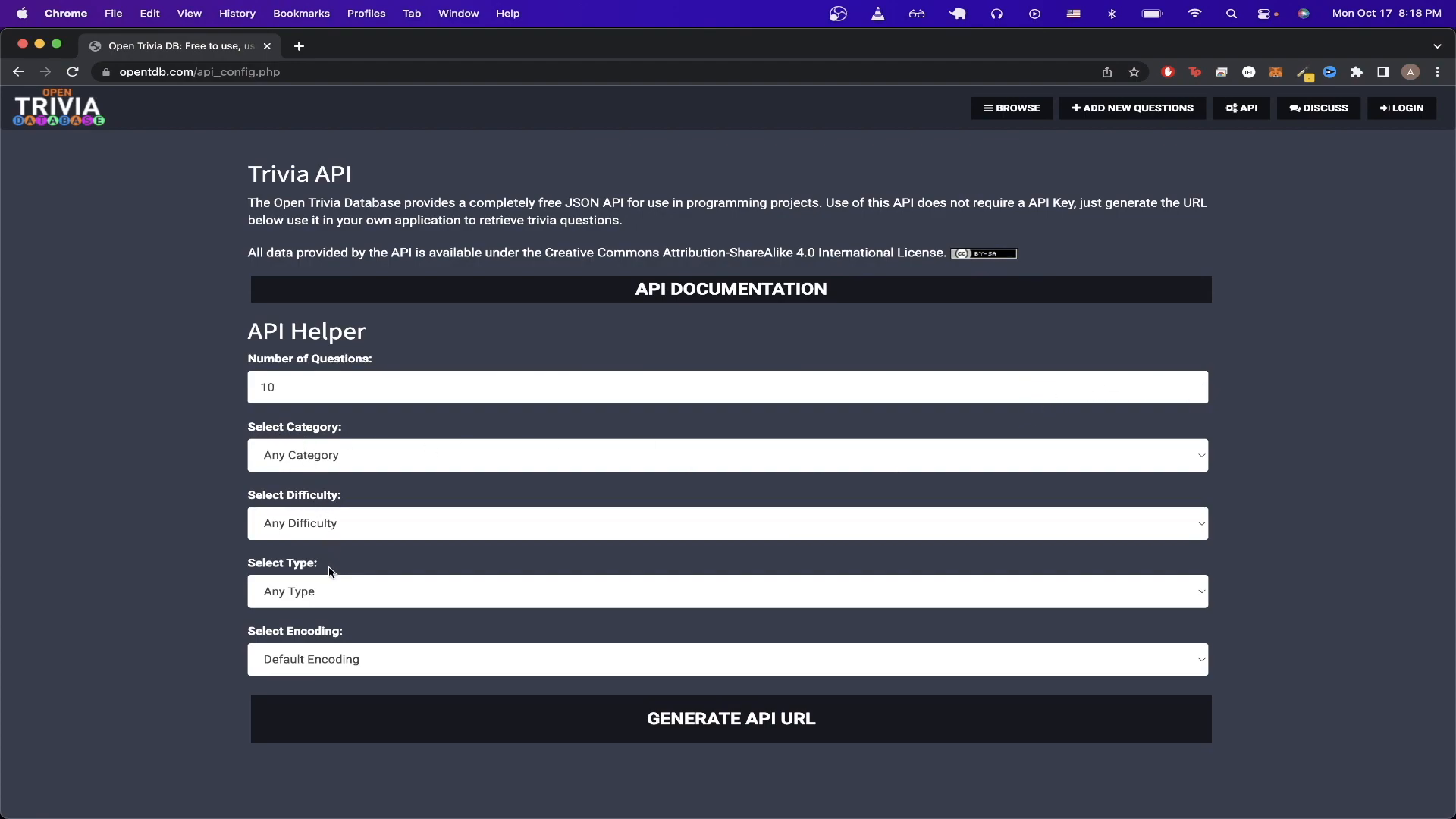
{"action": "mouse_move", "coordinate": [377, 647]}
{"action": "type", "text": "1"}
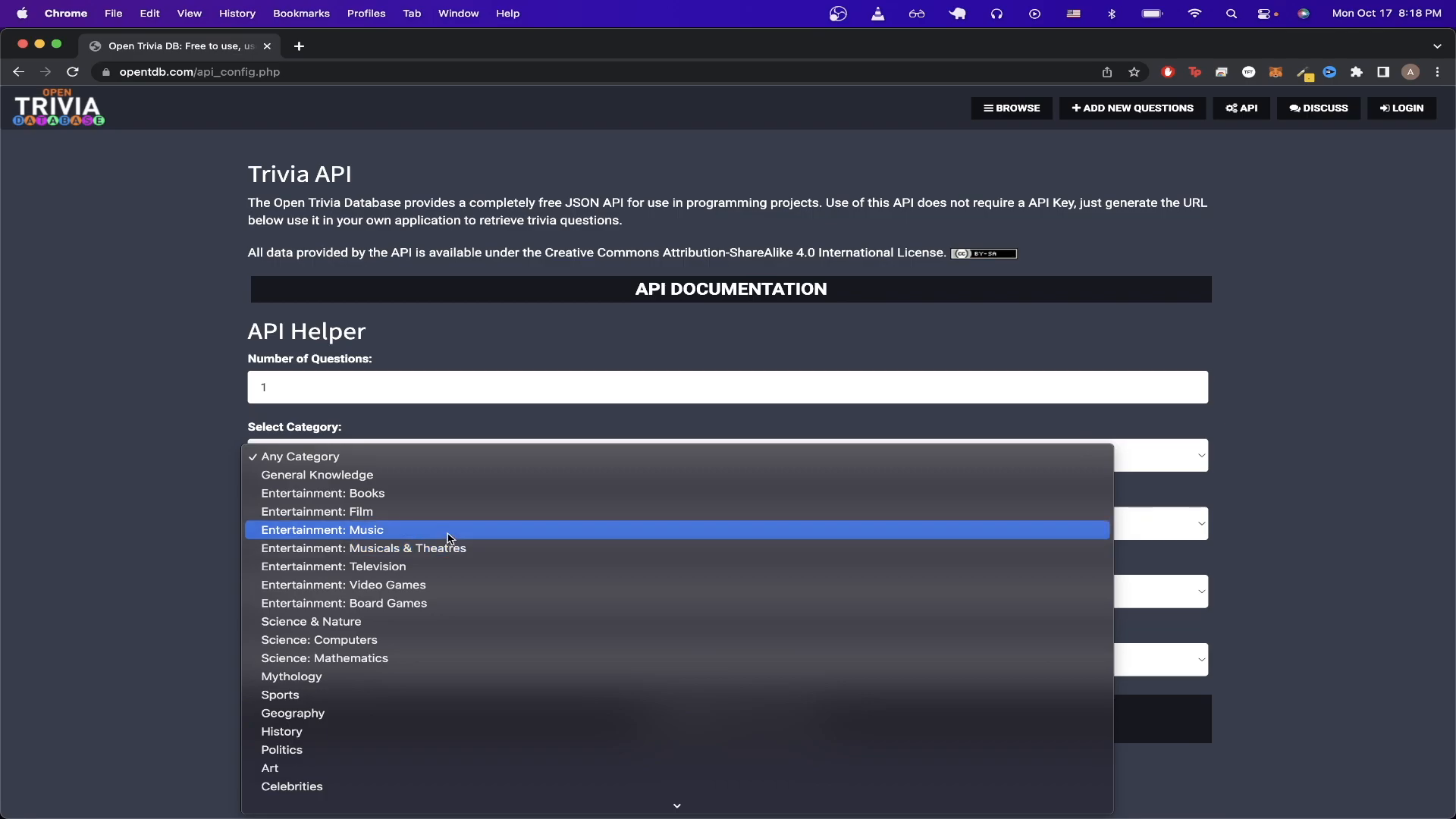
{"action": "mouse_move", "coordinate": [448, 639]}
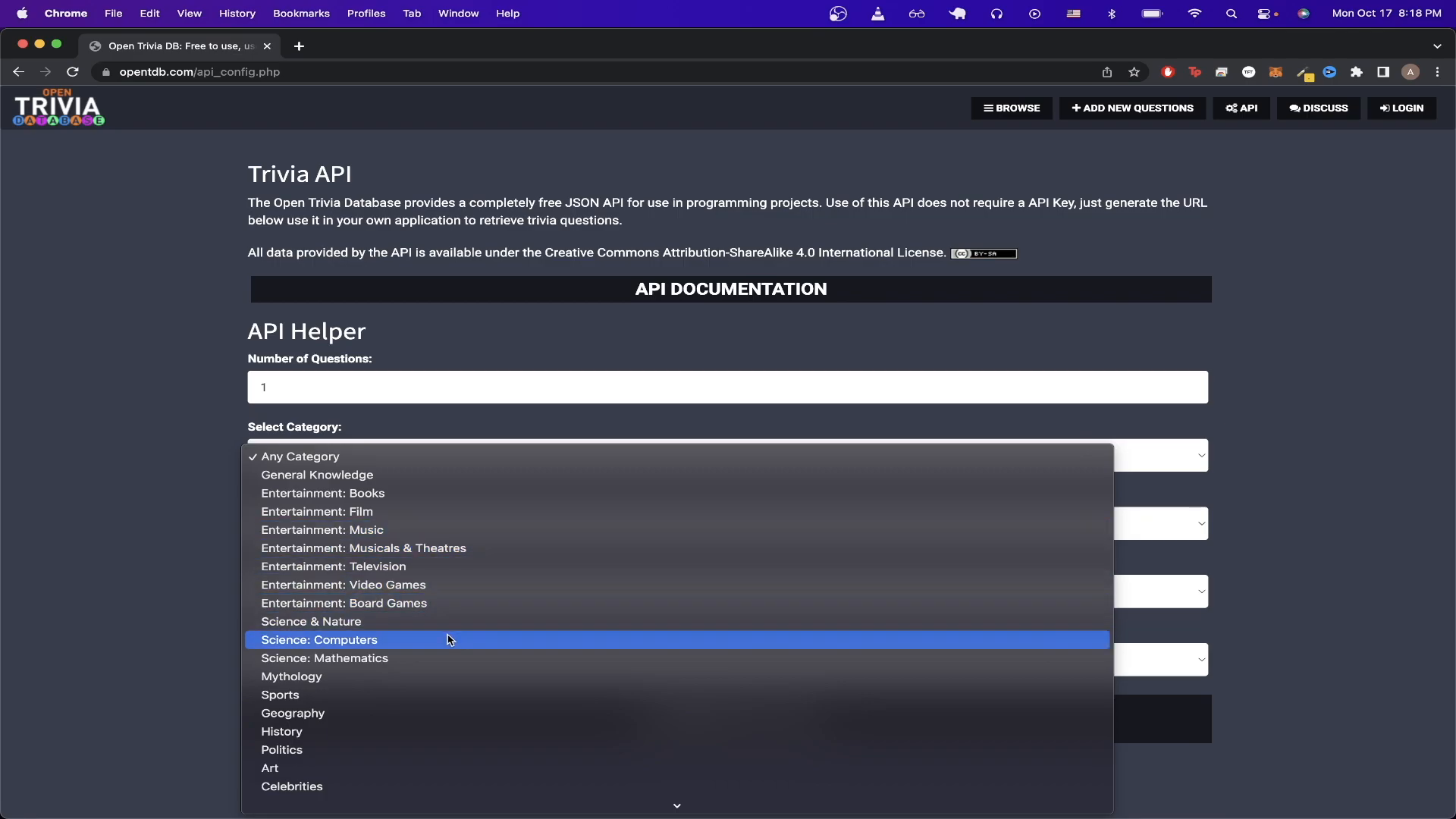
Step: Generate a URL for 1 hard multiple-choice Science: Computers question
{"action": "left_click", "coordinate": [319, 638]}
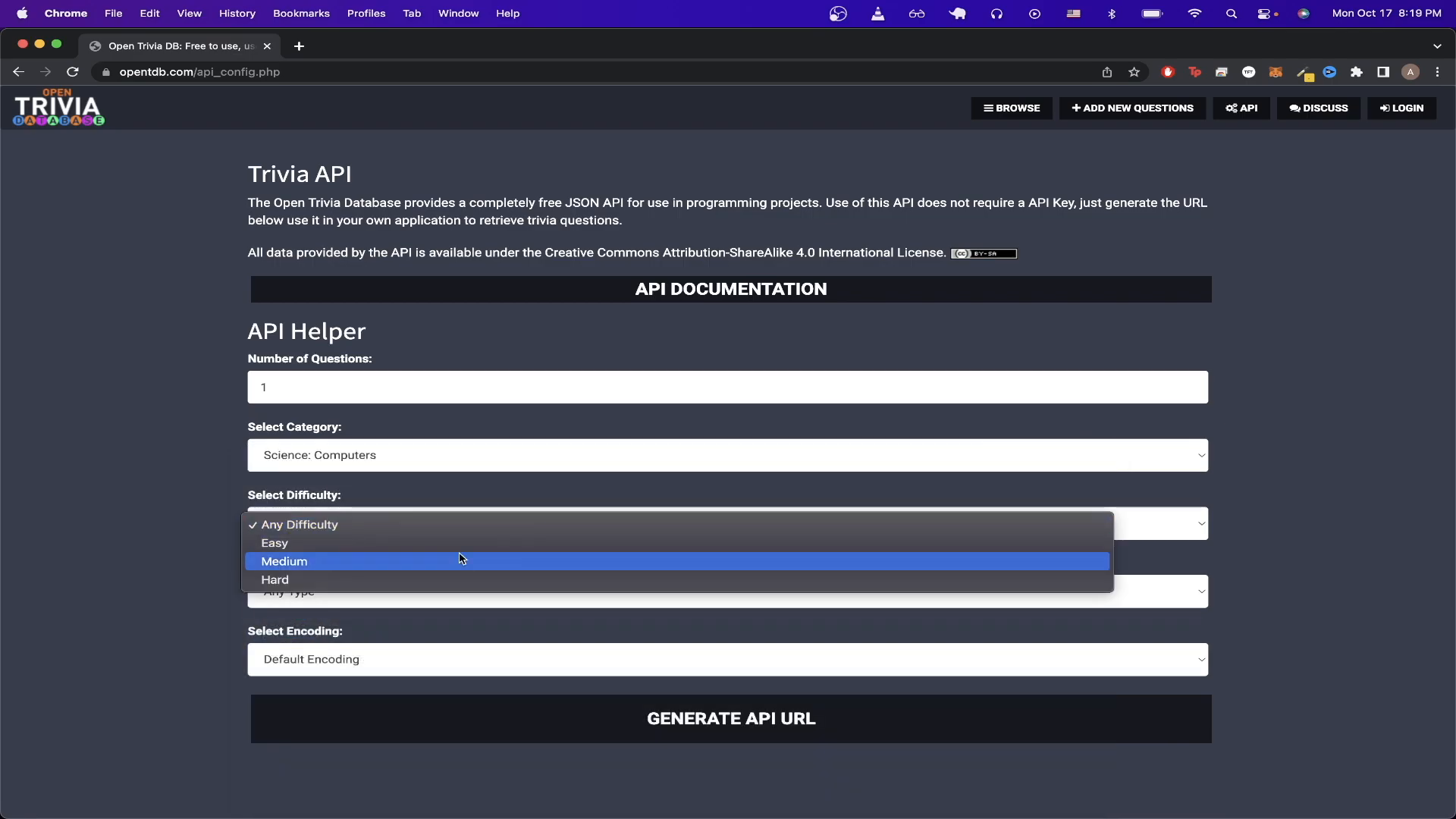
{"action": "left_click", "coordinate": [275, 579]}
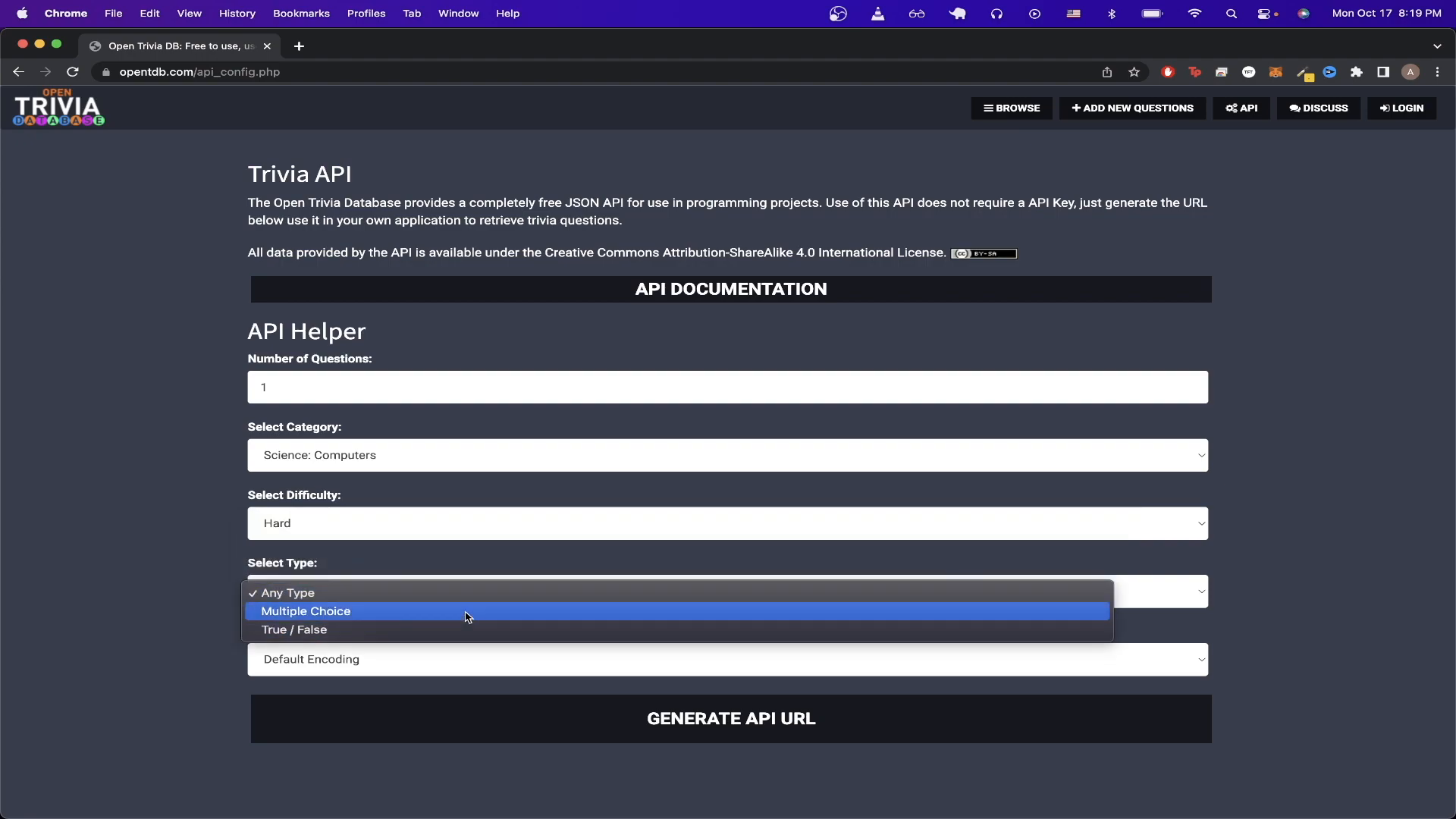
{"action": "left_click", "coordinate": [305, 611]}
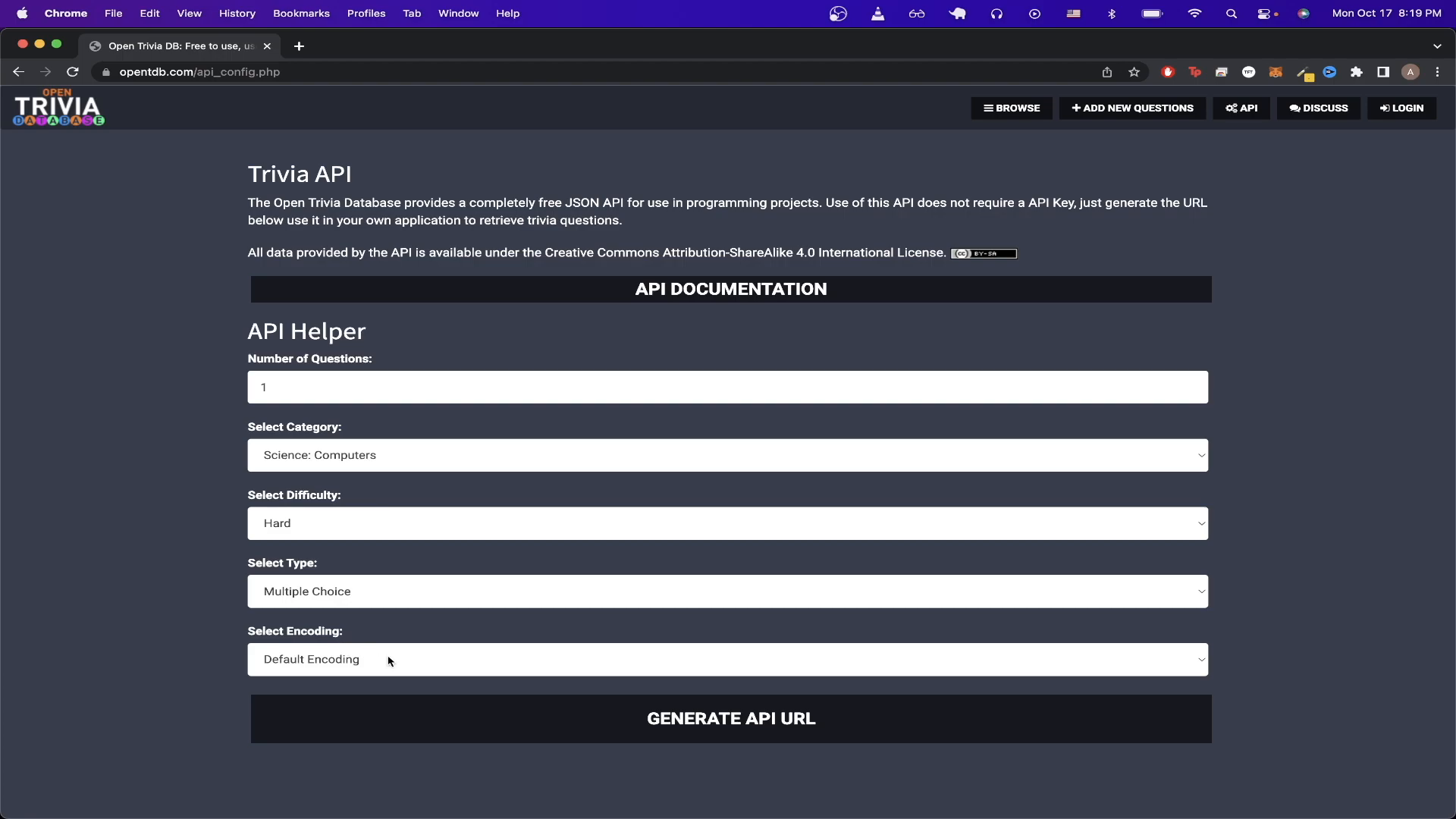
{"action": "mouse_move", "coordinate": [600, 729]}
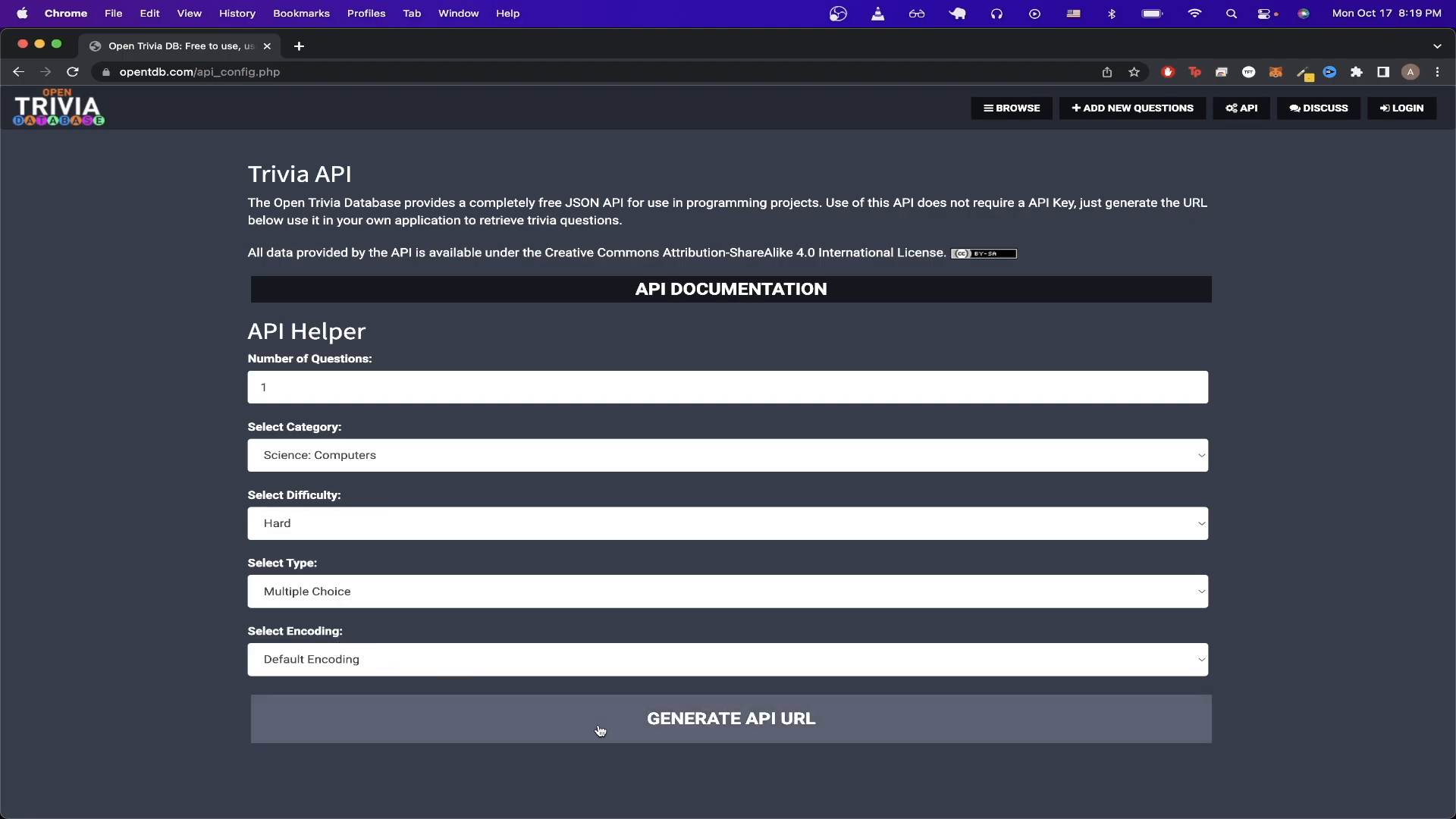
{"action": "left_click", "coordinate": [729, 718]}
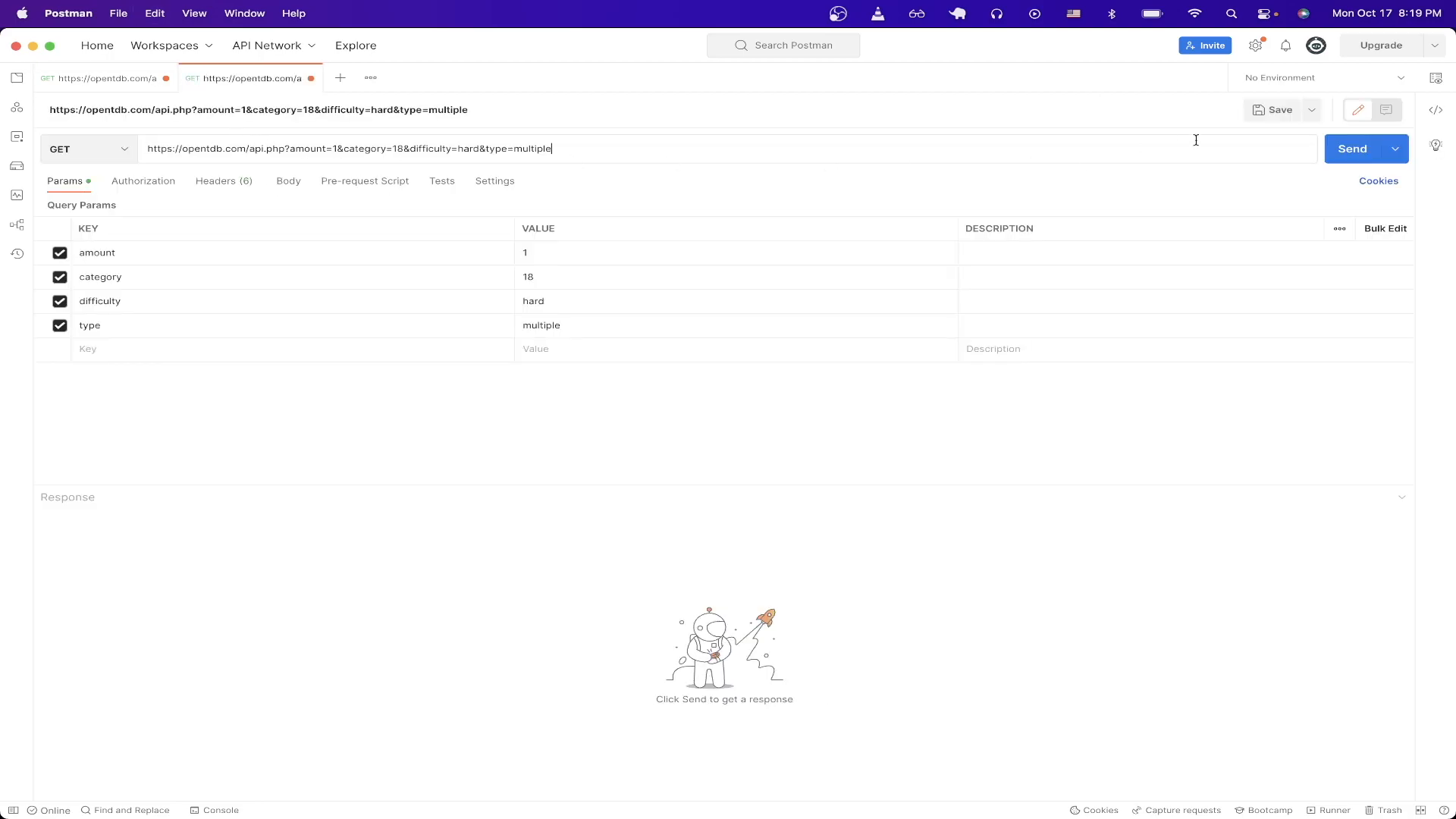
Step: Send the generated hard Computers request and view the RIP acronym question
{"action": "left_click", "coordinate": [1352, 149]}
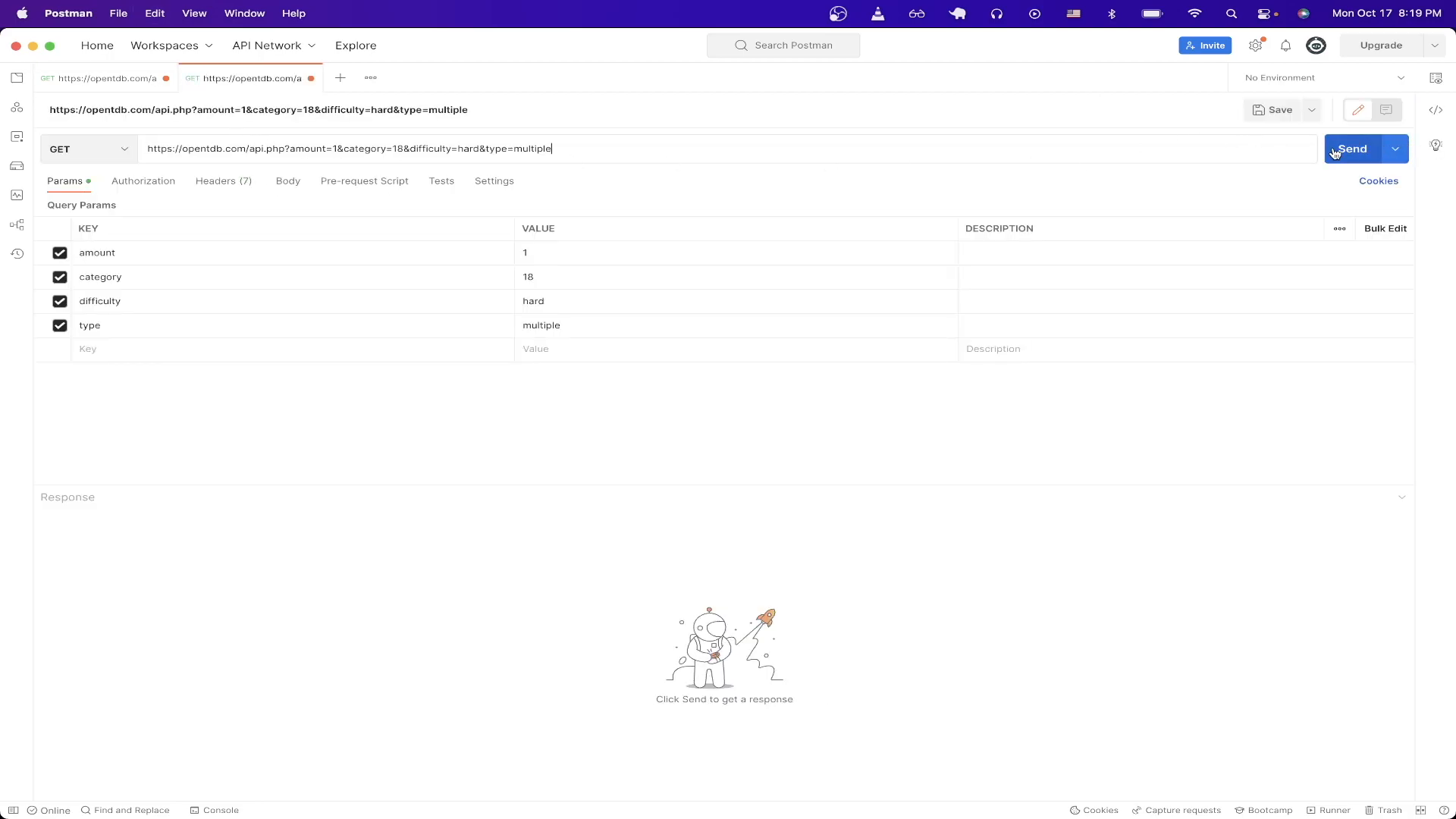
{"action": "left_click", "coordinate": [1352, 149]}
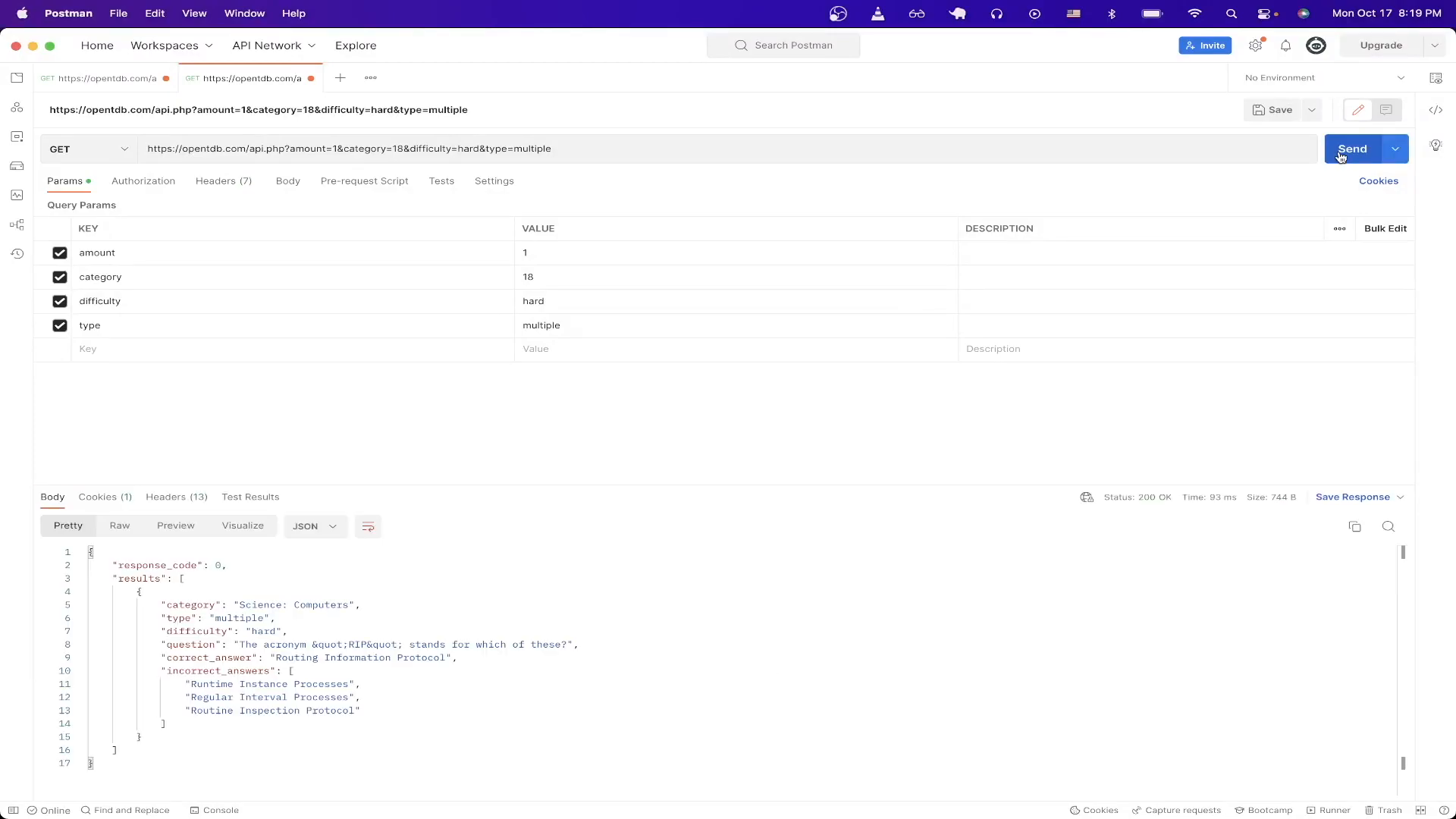
{"action": "mouse_move", "coordinate": [608, 541]}
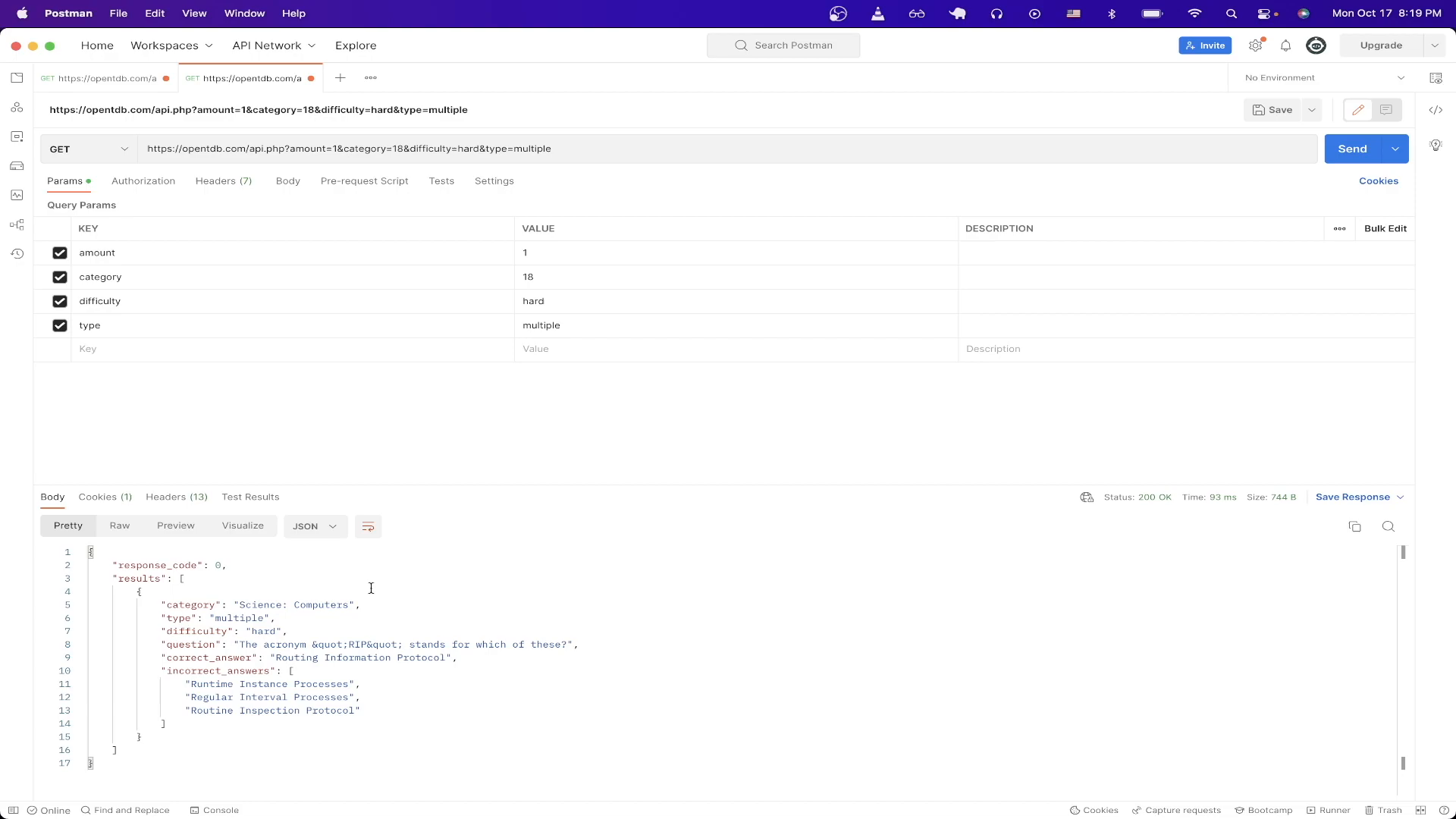
{"action": "mouse_move", "coordinate": [232, 617]}
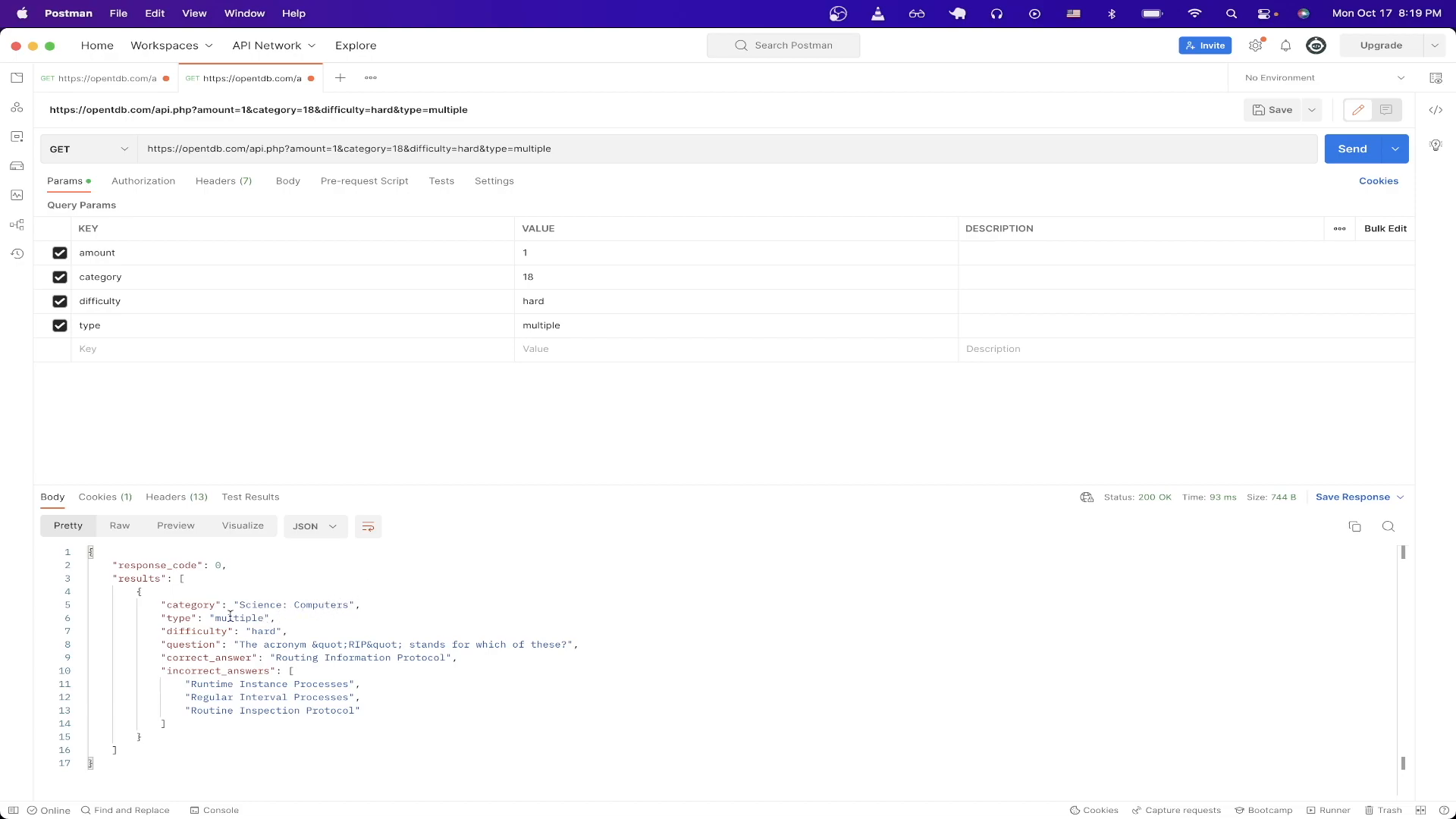
{"action": "mouse_move", "coordinate": [266, 631]}
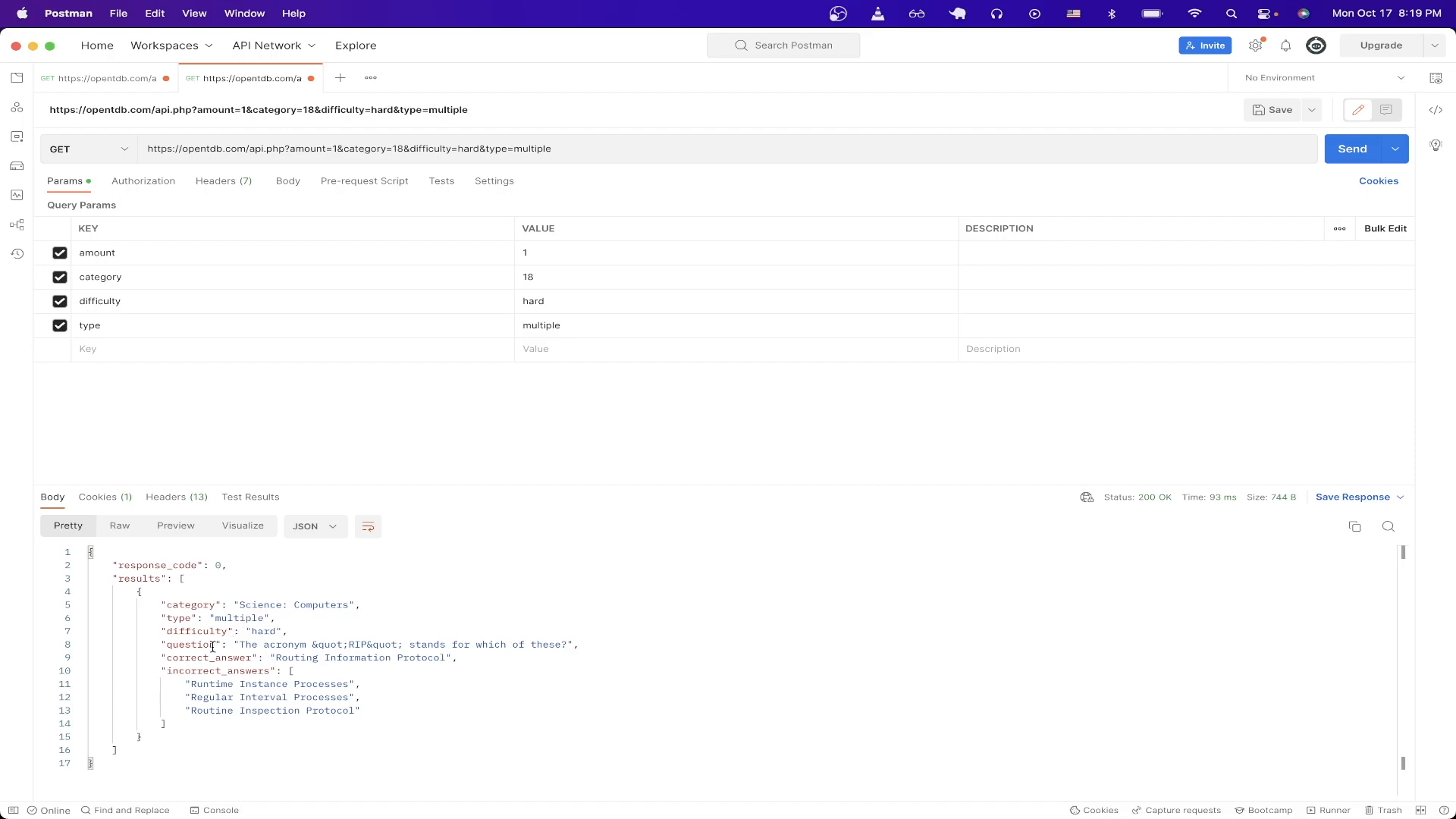
{"action": "mouse_move", "coordinate": [386, 674]}
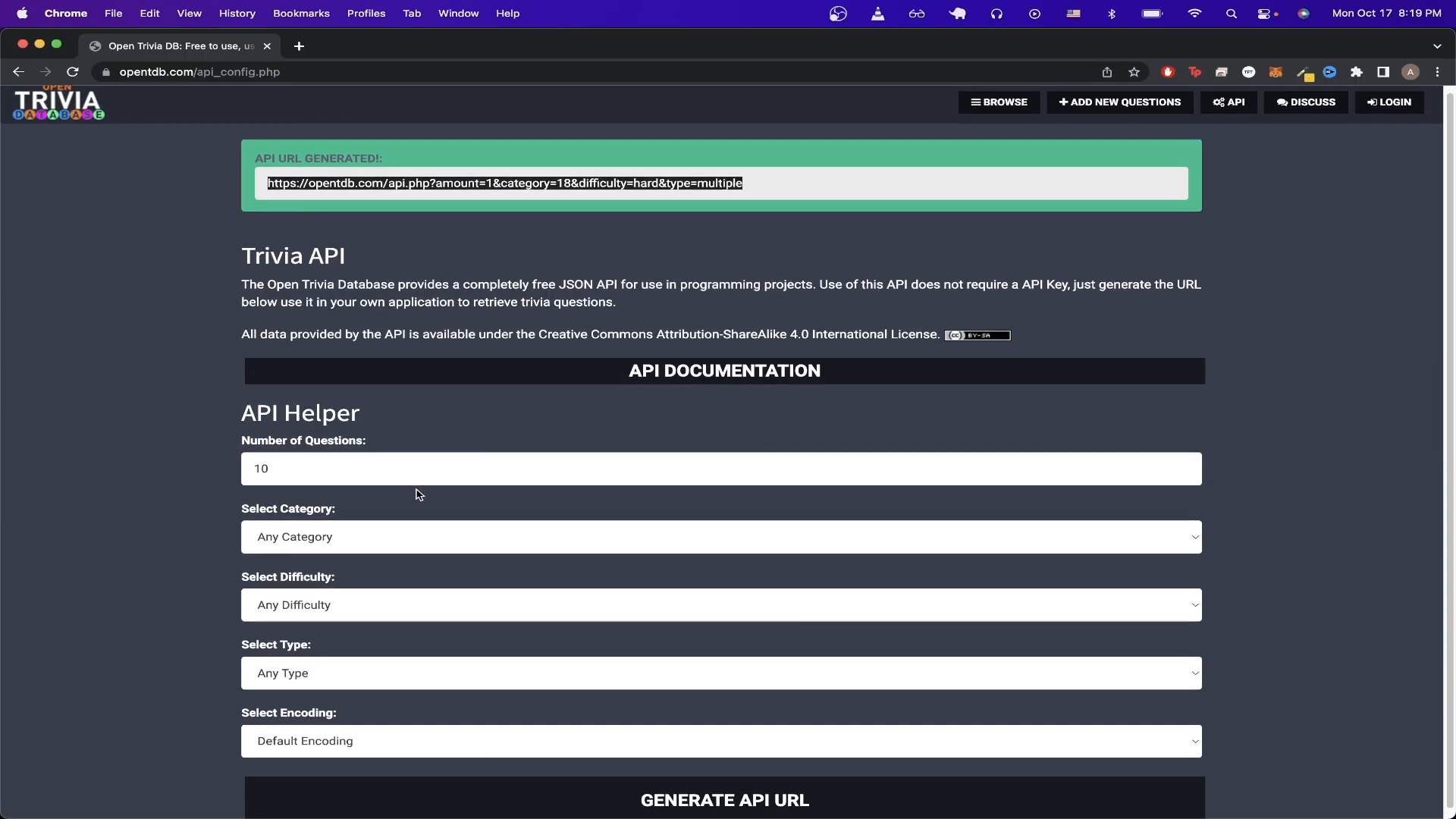
{"action": "mouse_move", "coordinate": [818, 386]}
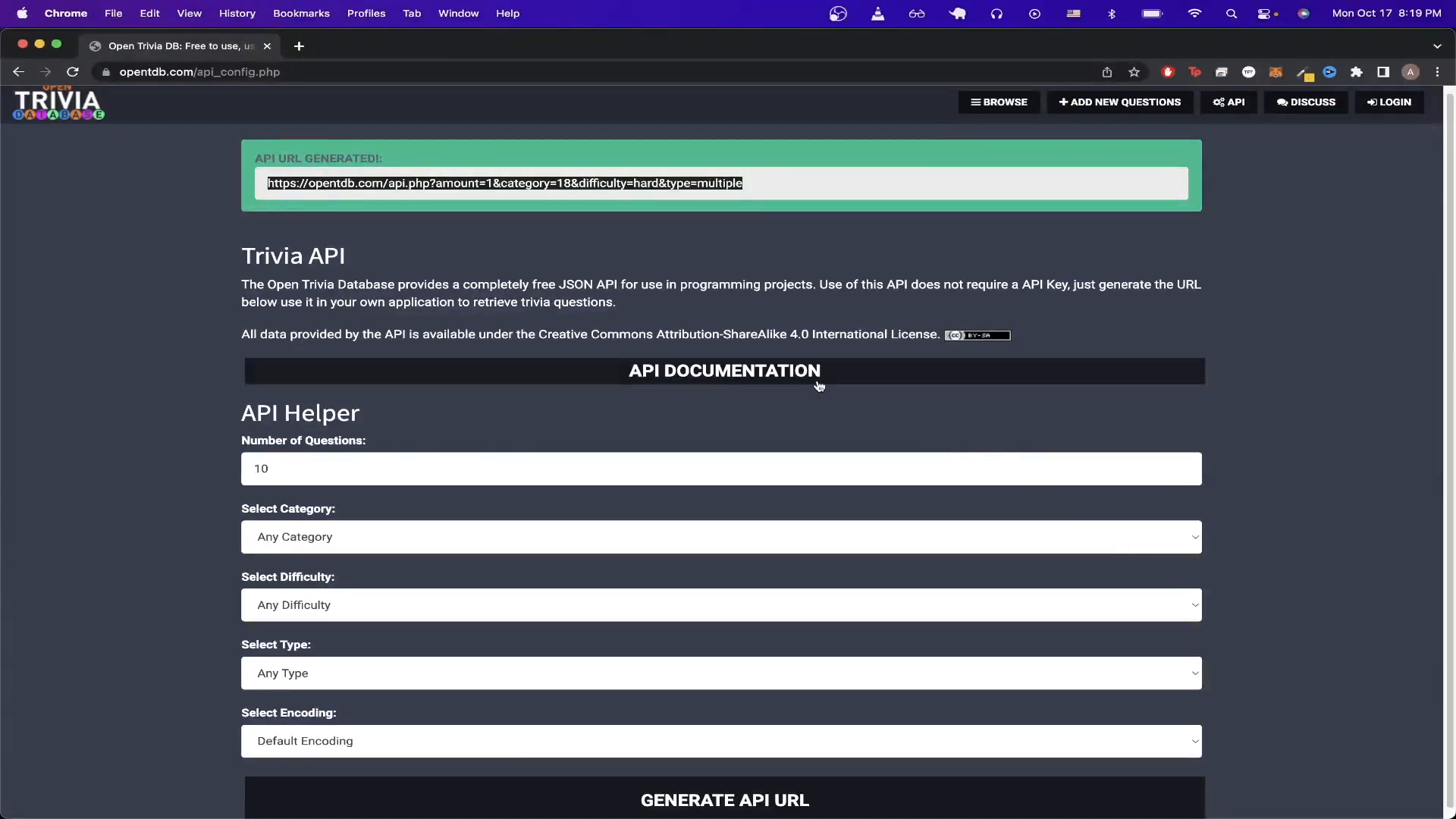
Step: Expand the API documentation and scroll to Response Codes and Encoding Types
{"action": "left_click", "coordinate": [724, 371]}
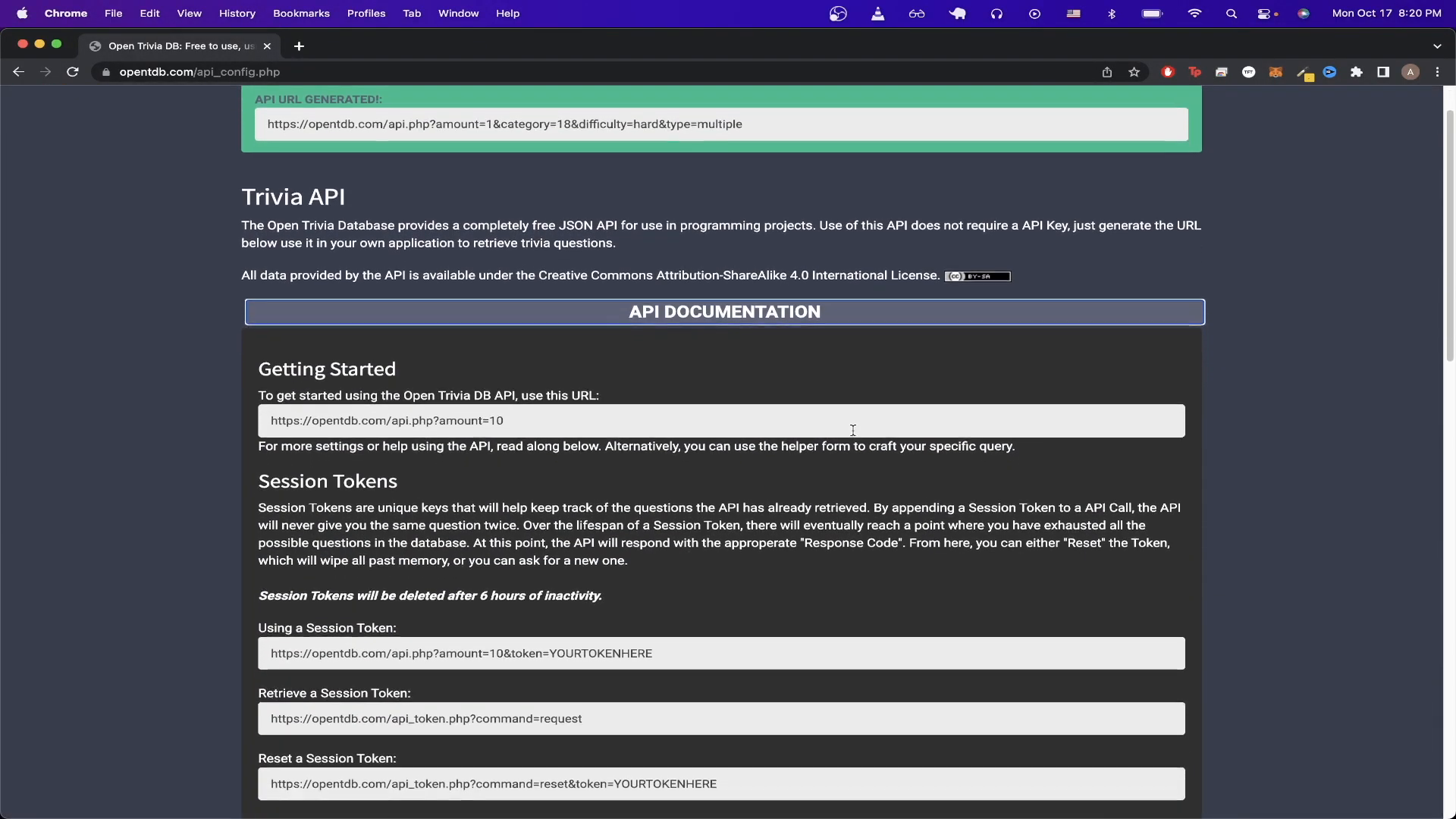
{"action": "scroll", "scroll_direction": "down", "scroll_amount": 3}
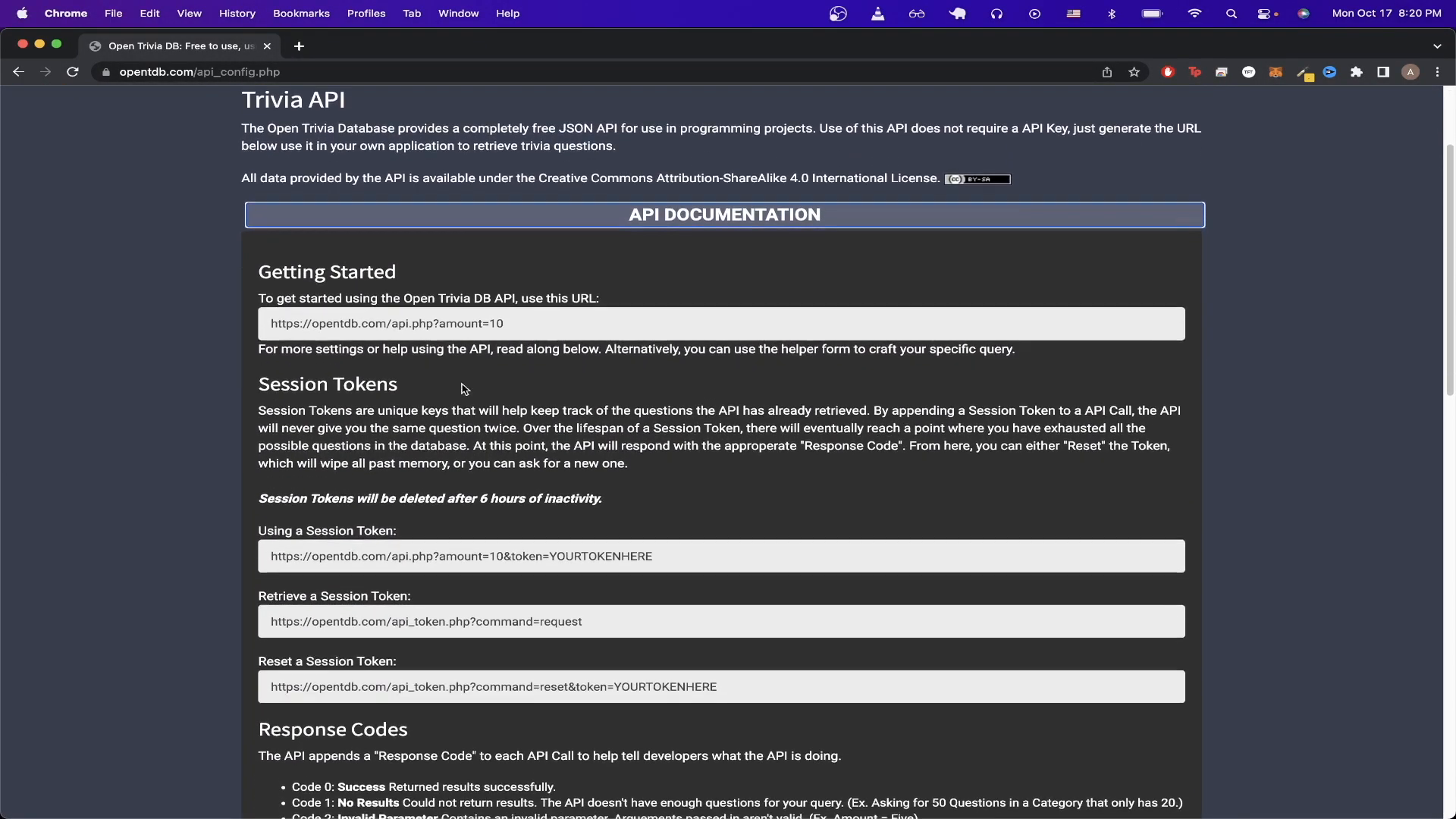
{"action": "scroll", "scroll_direction": "down", "scroll_amount": 3}
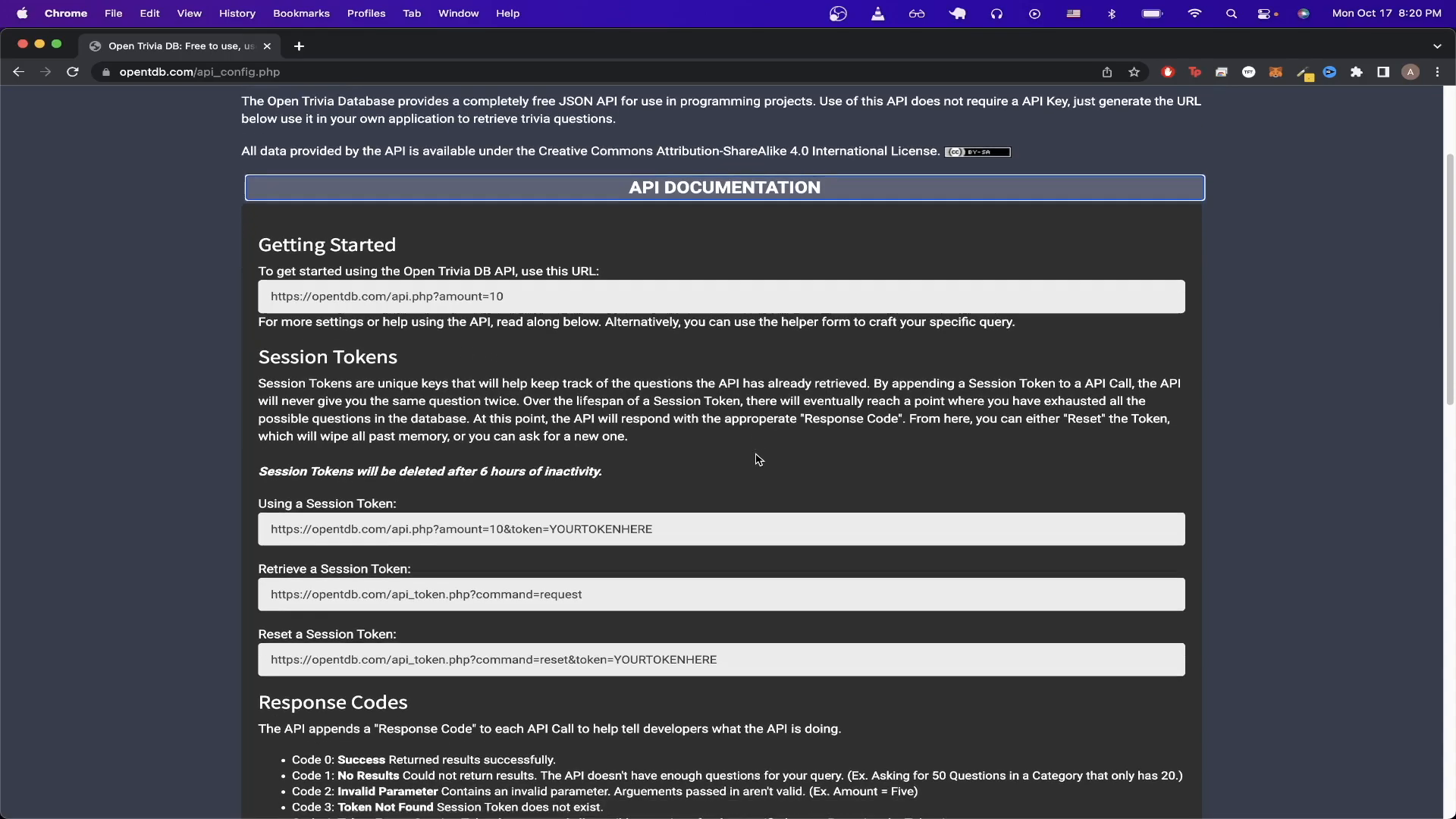
{"action": "scroll", "scroll_direction": "down", "scroll_amount": 3}
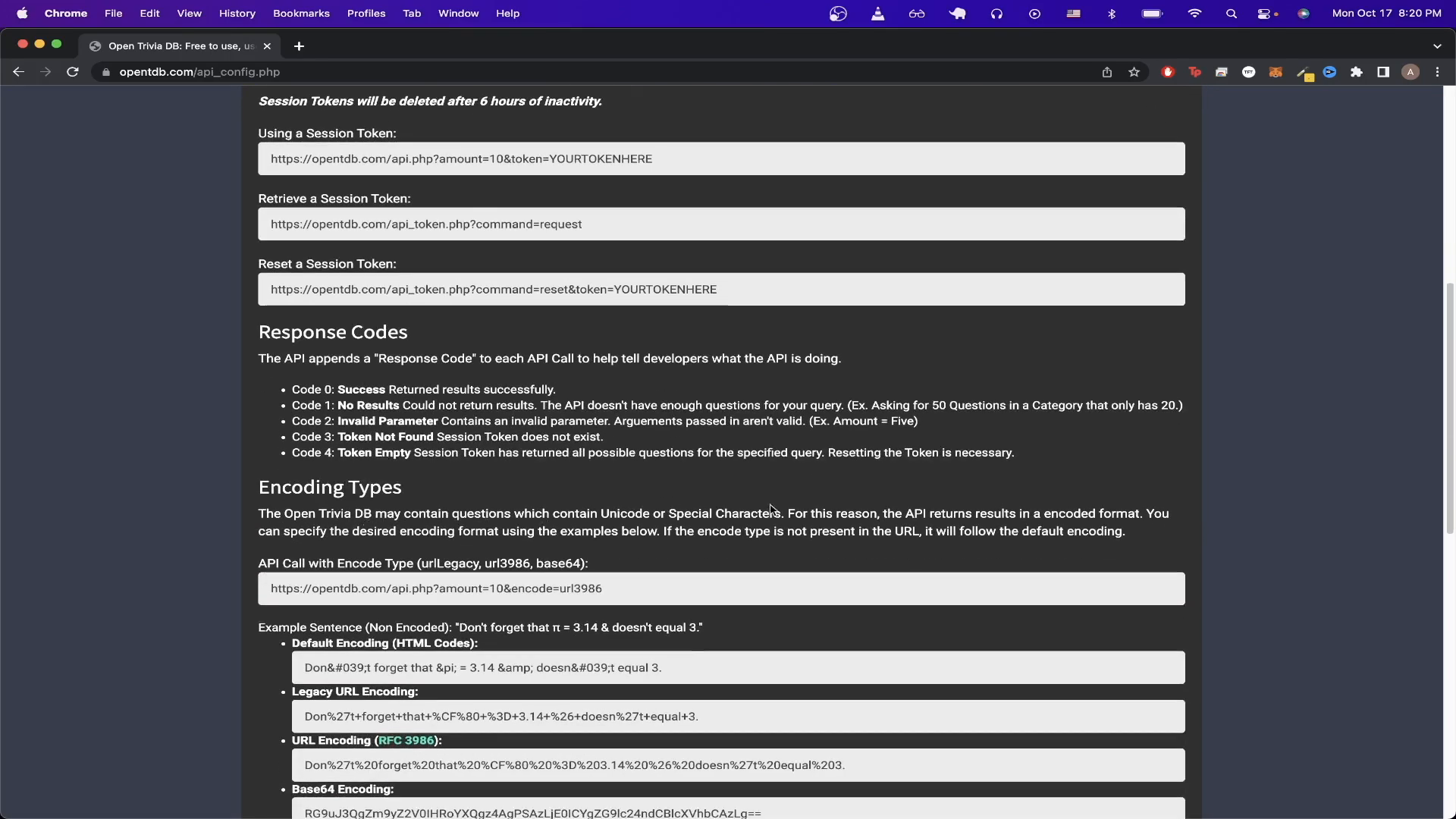
{"action": "mouse_move", "coordinate": [939, 494]}
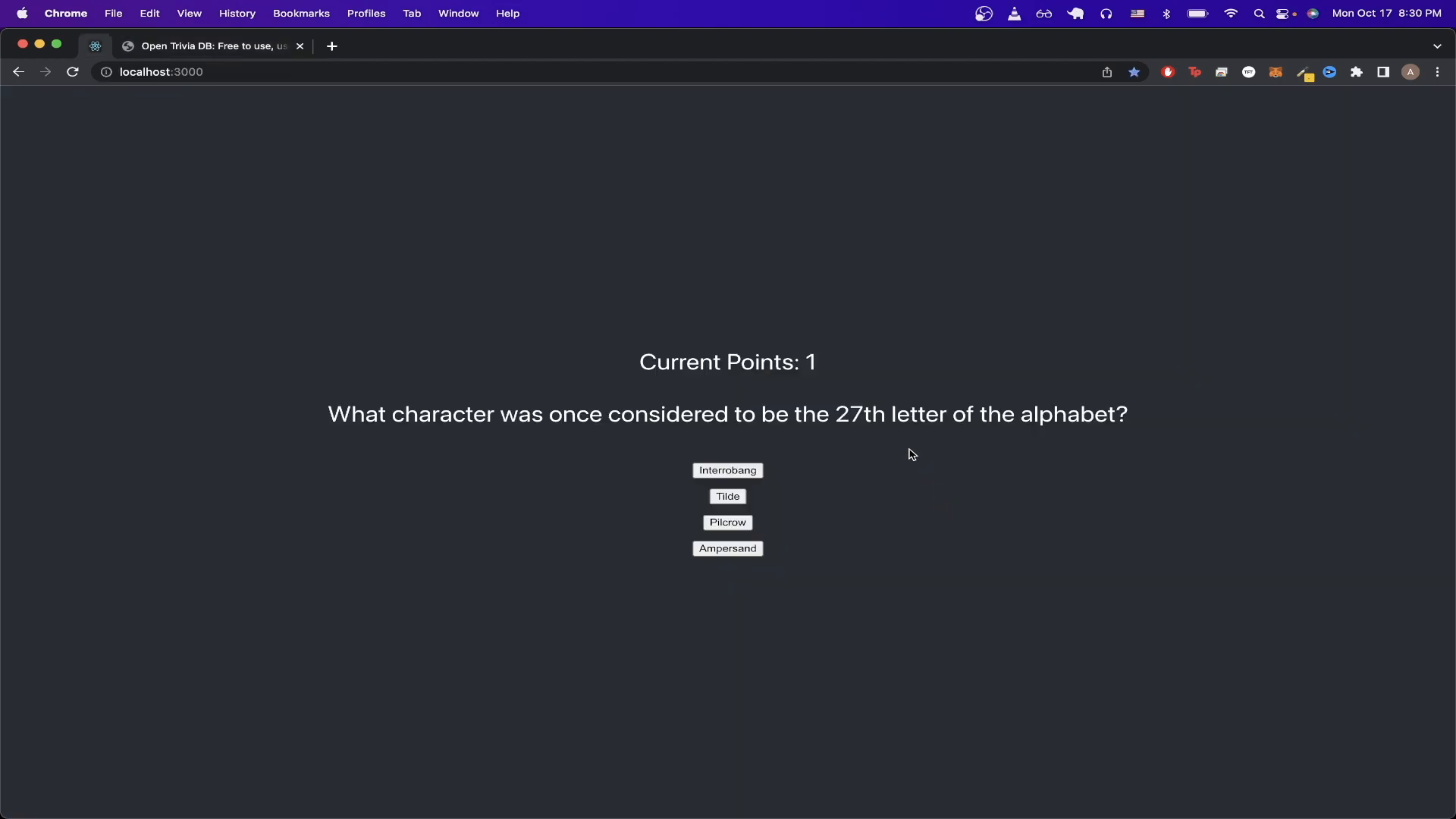
{"action": "mouse_move", "coordinate": [840, 372]}
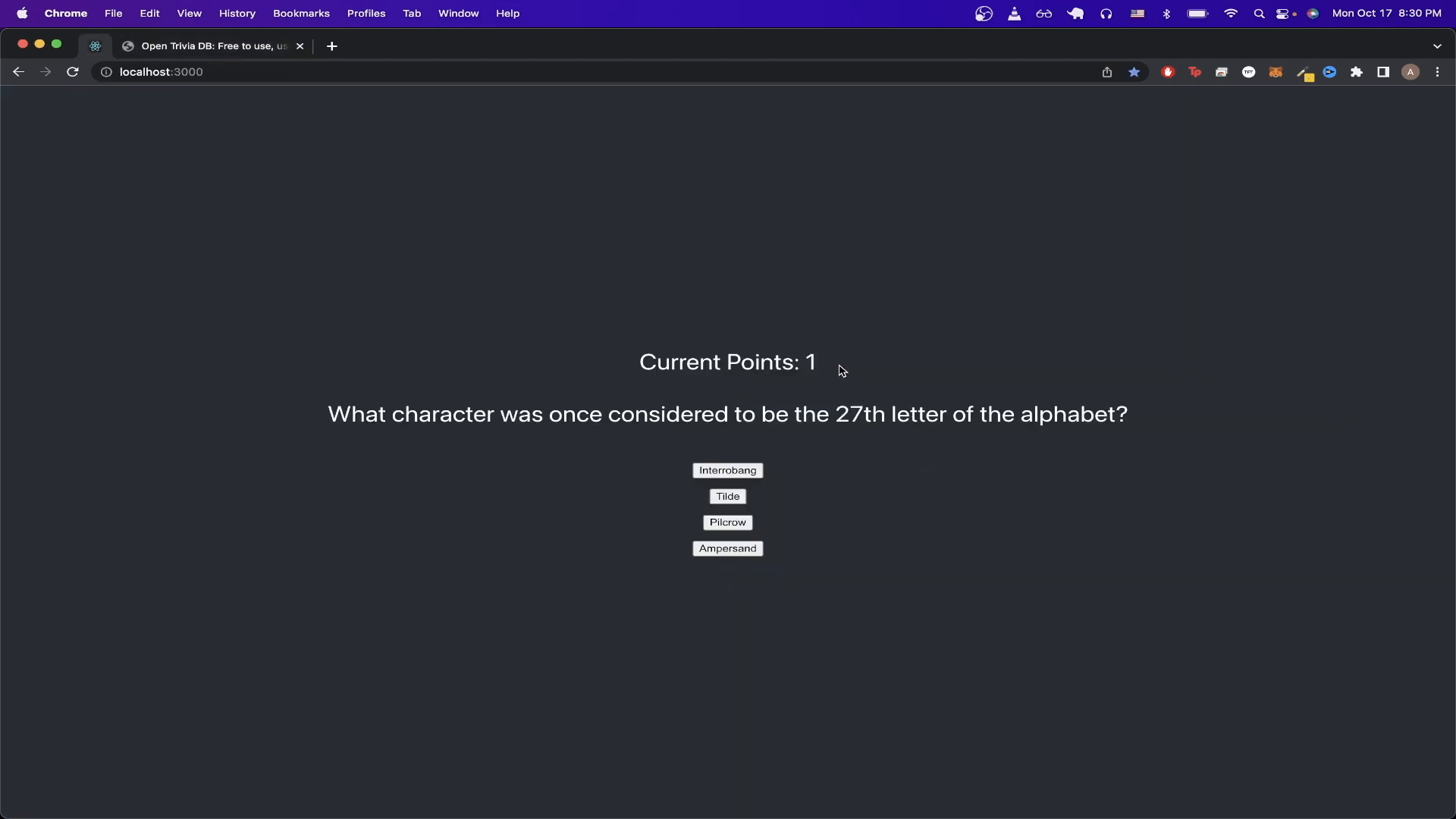
{"action": "mouse_move", "coordinate": [866, 372]}
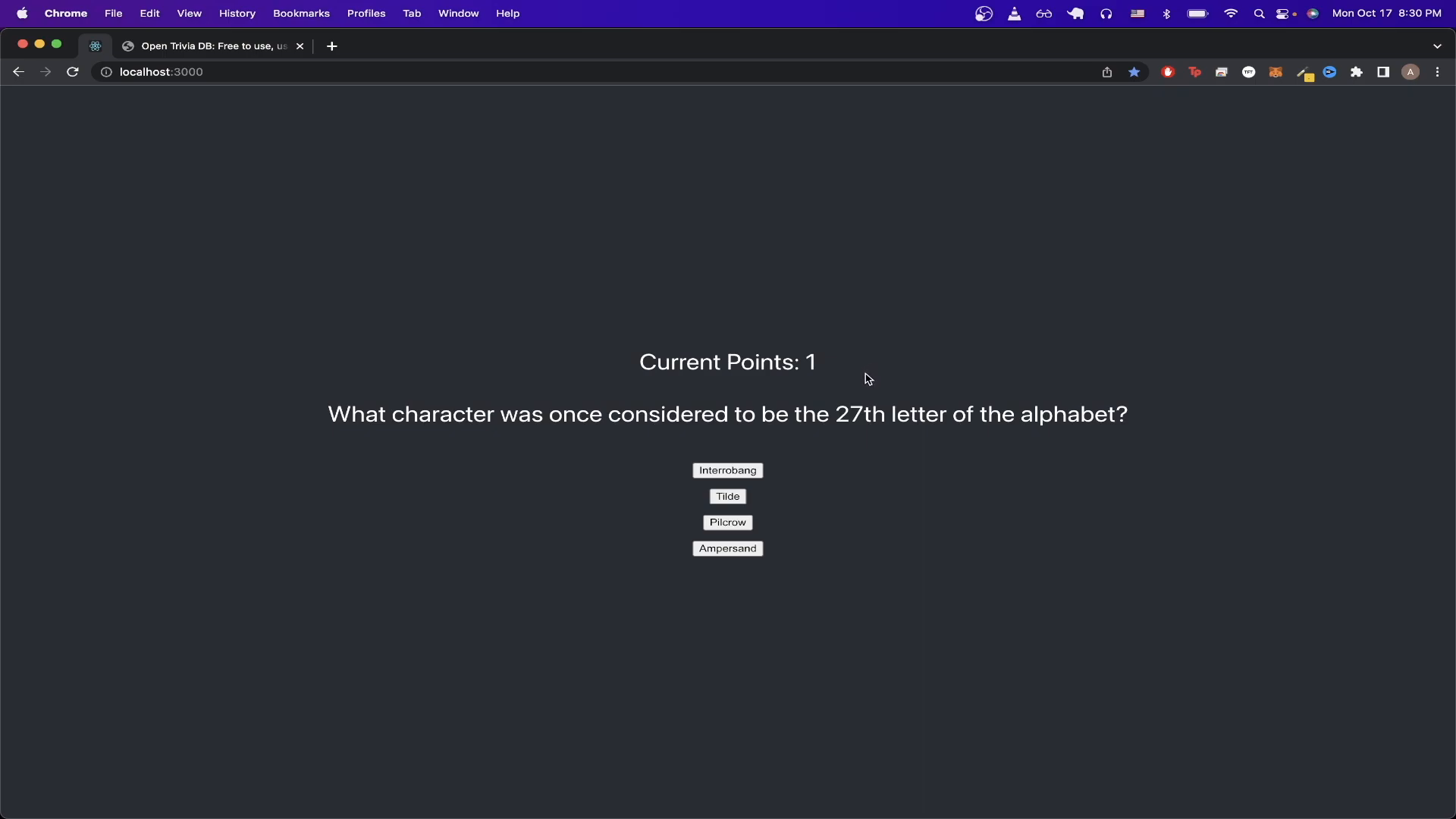
{"action": "mouse_move", "coordinate": [821, 488]}
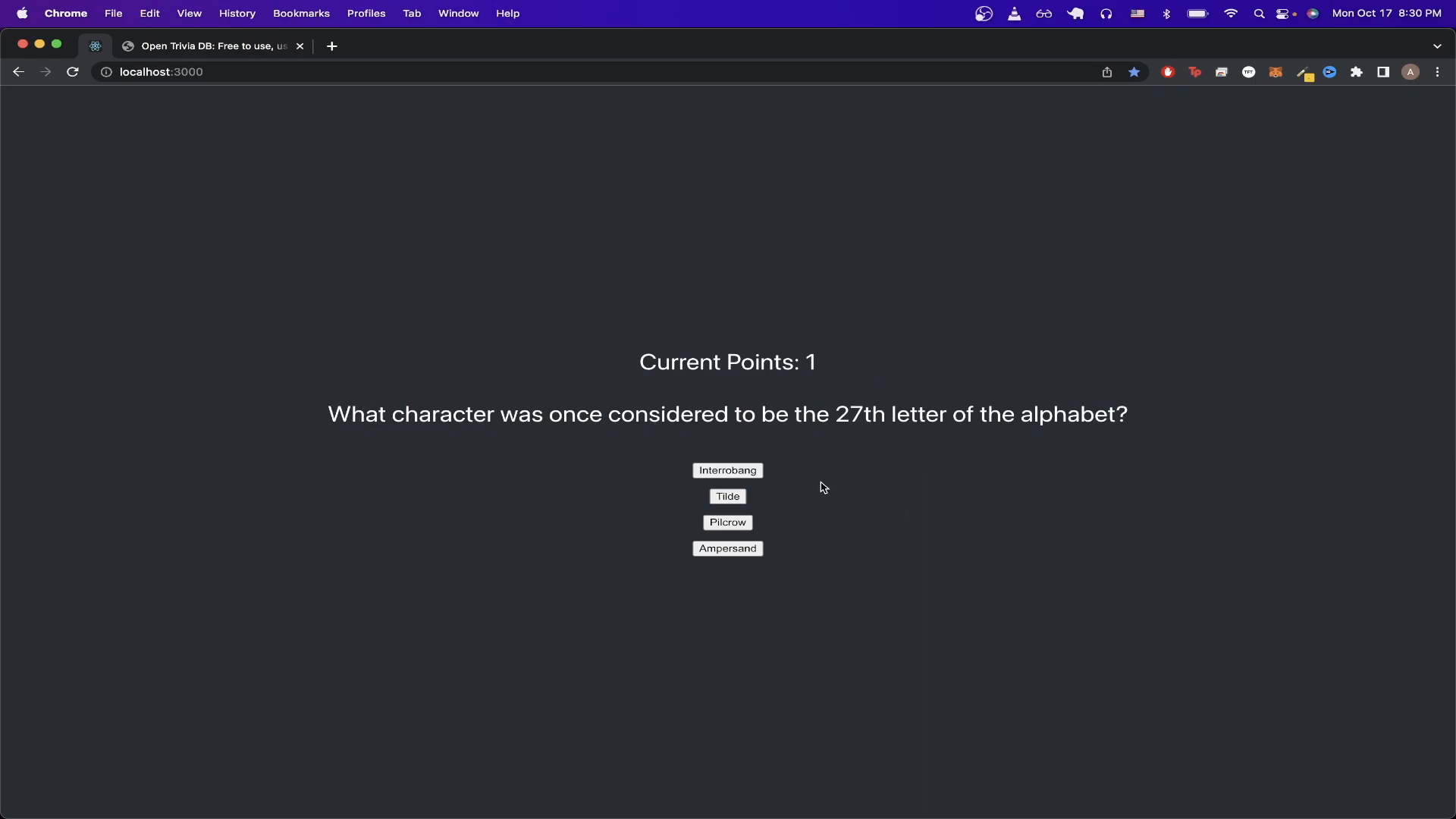
{"action": "mouse_move", "coordinate": [760, 516]}
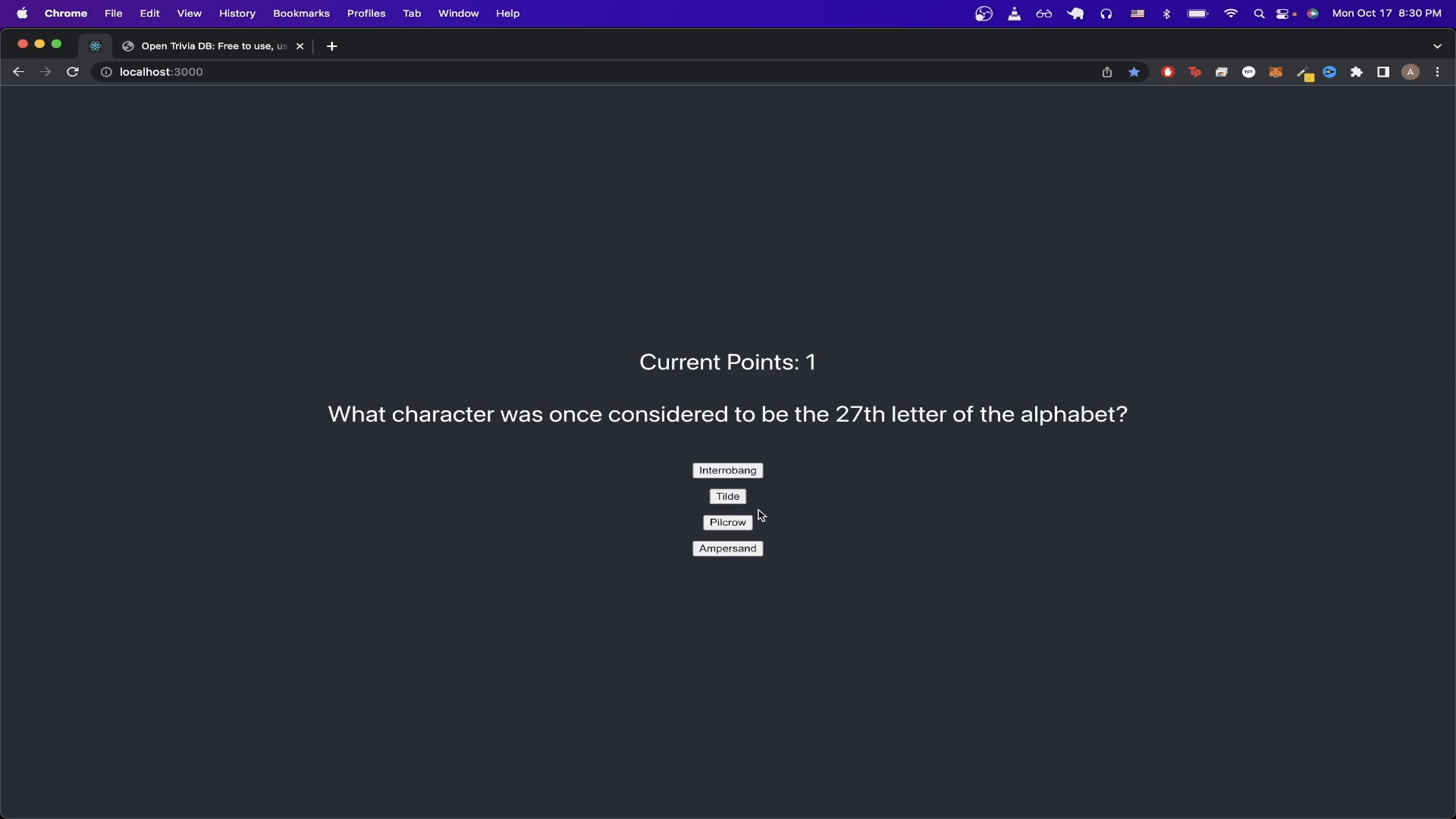
Step: Answer Tilde, dropping points to 0, then load the Sailor Moon question
{"action": "left_click", "coordinate": [728, 496]}
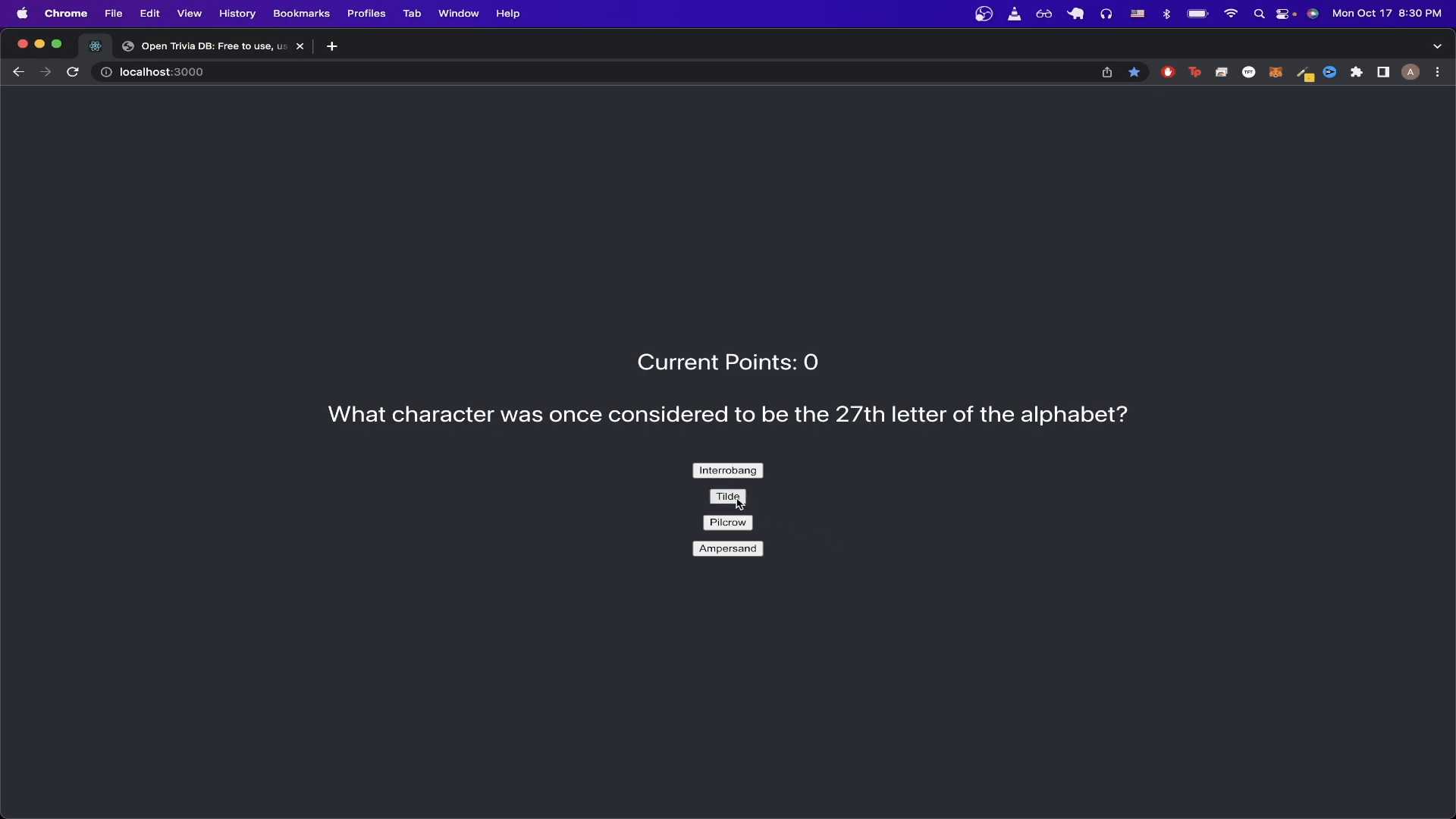
{"action": "mouse_move", "coordinate": [763, 496]}
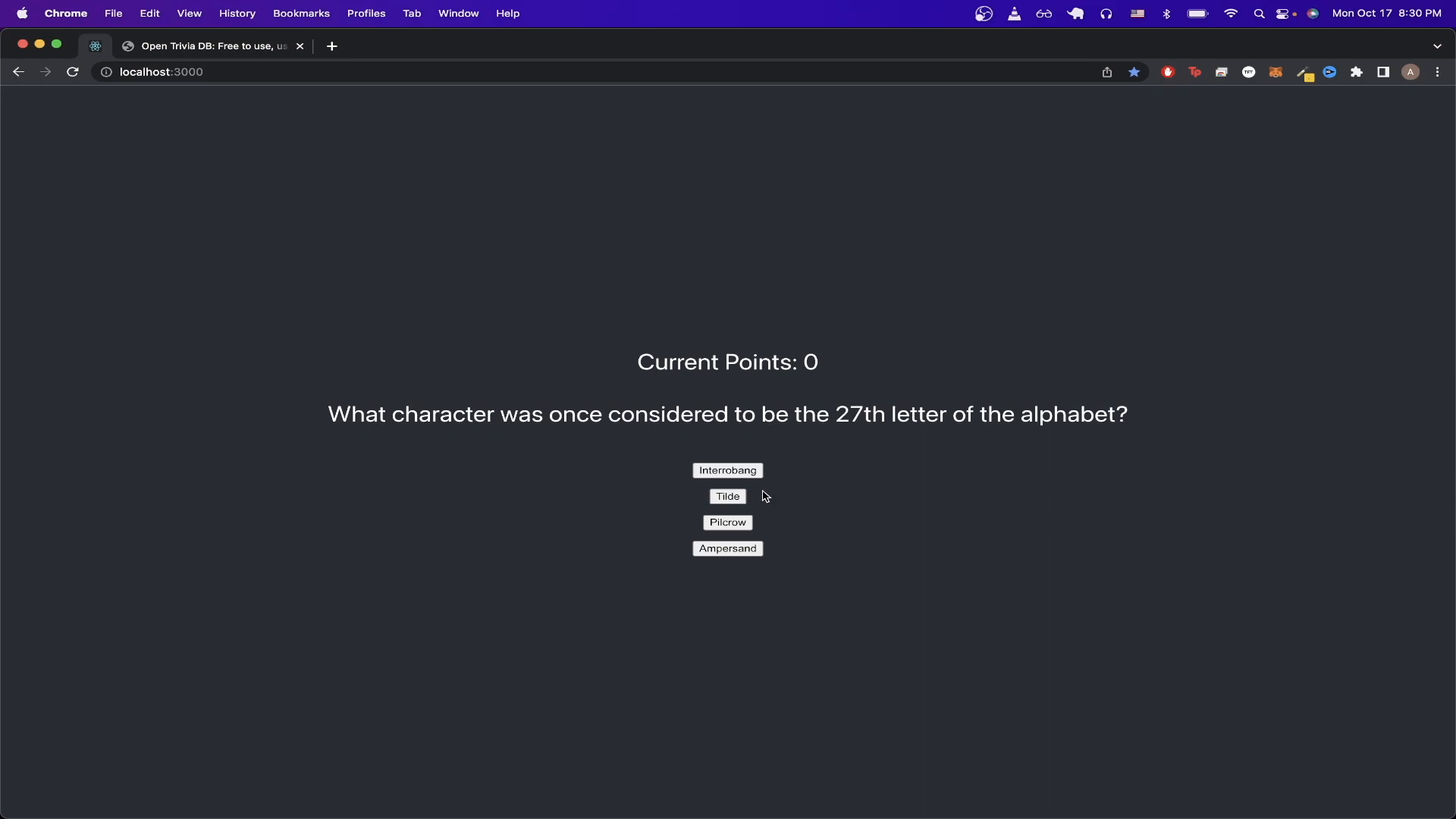
{"action": "mouse_move", "coordinate": [803, 471]}
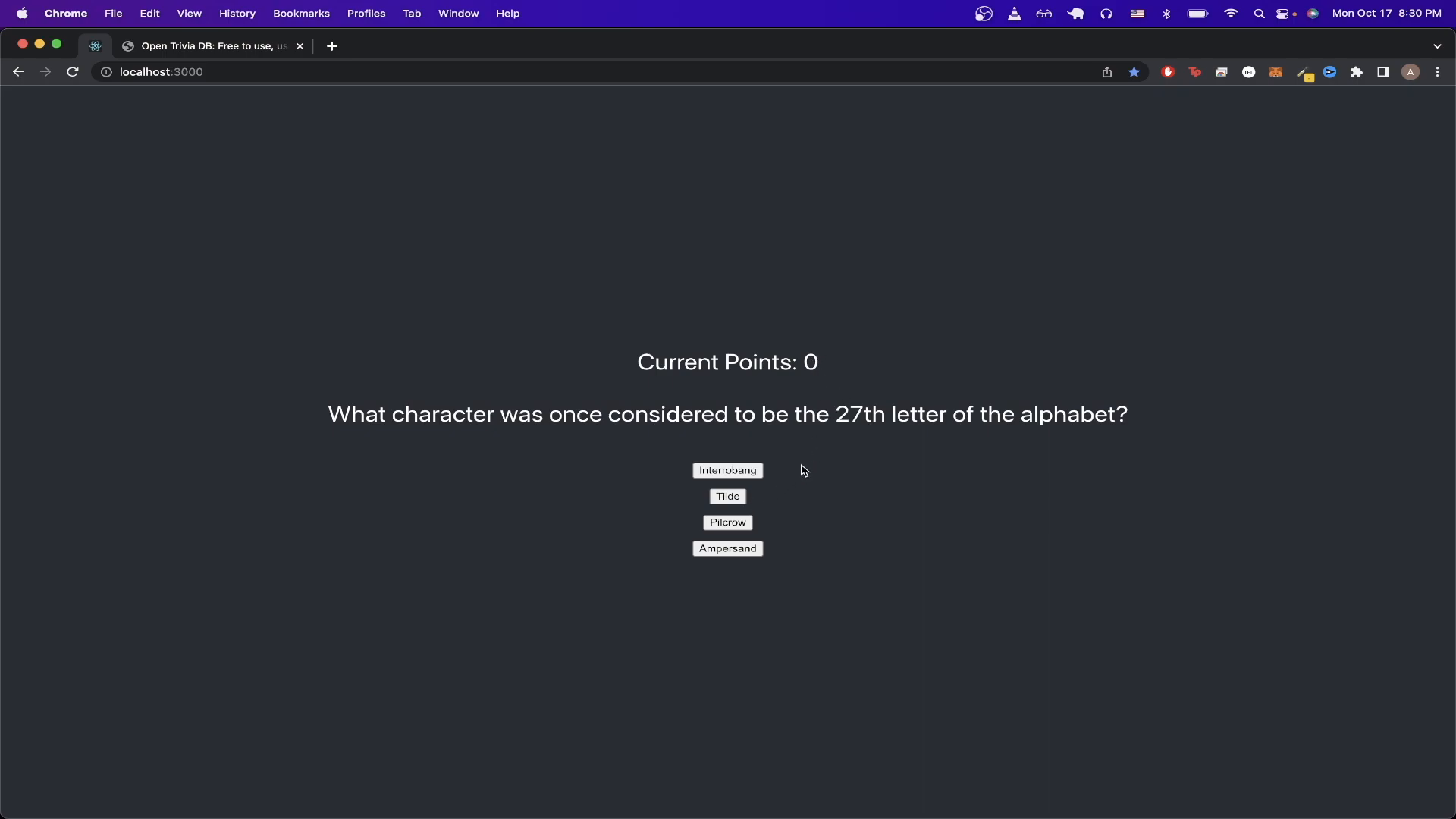
{"action": "left_click", "coordinate": [727, 548]}
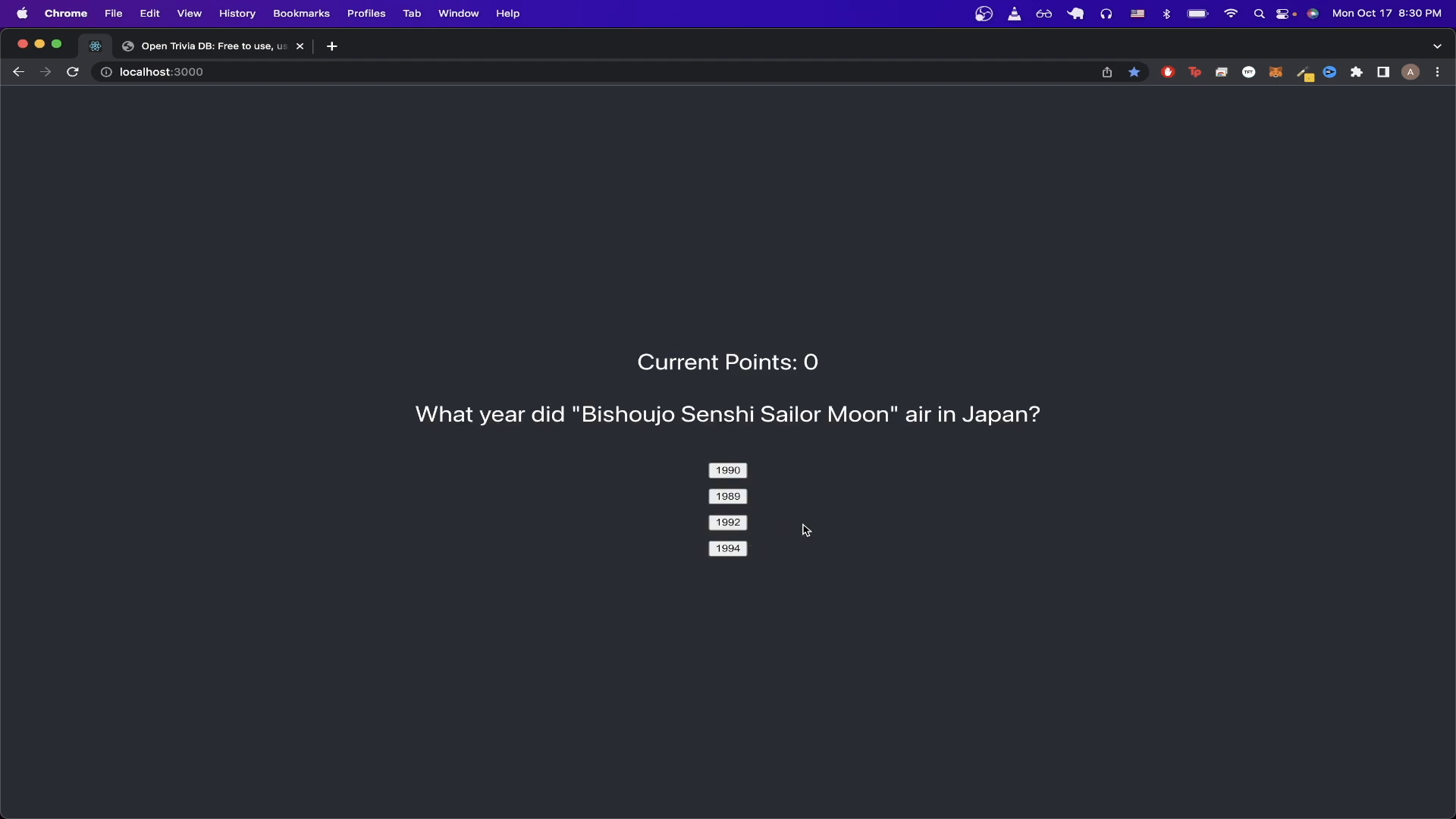
{"action": "mouse_move", "coordinate": [811, 476]}
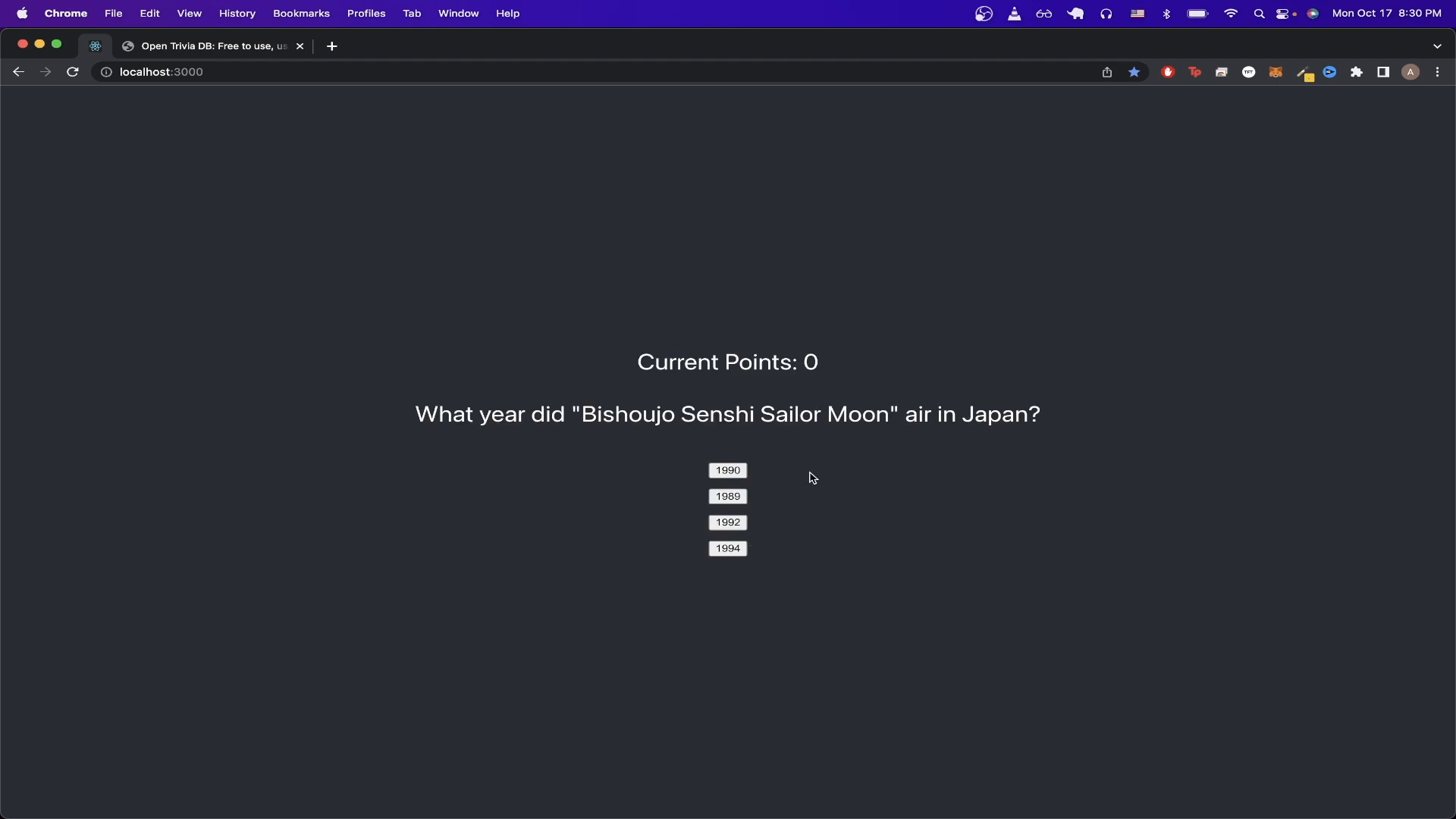
{"action": "mouse_move", "coordinate": [806, 472]}
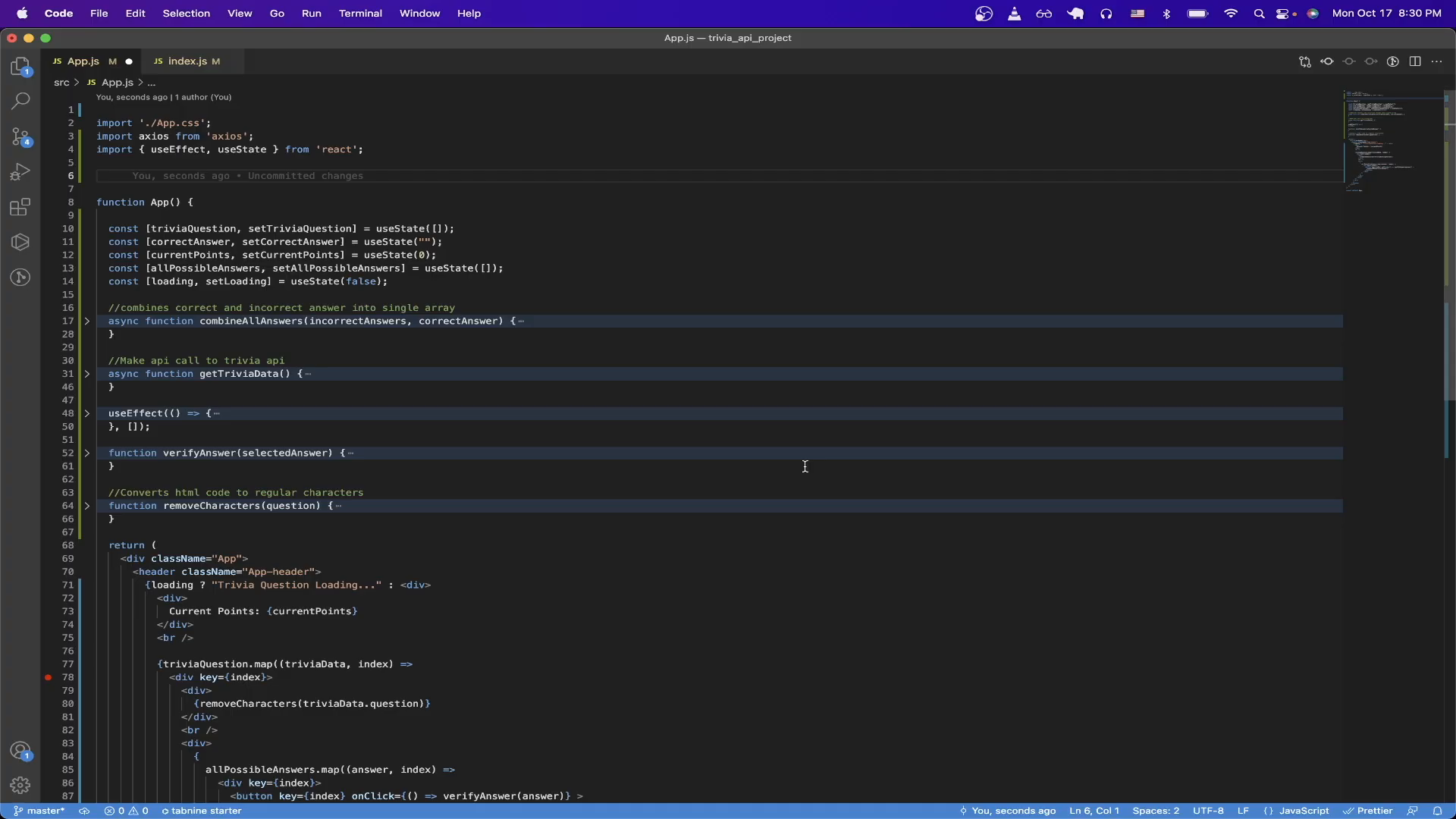
{"action": "mouse_move", "coordinate": [794, 430]}
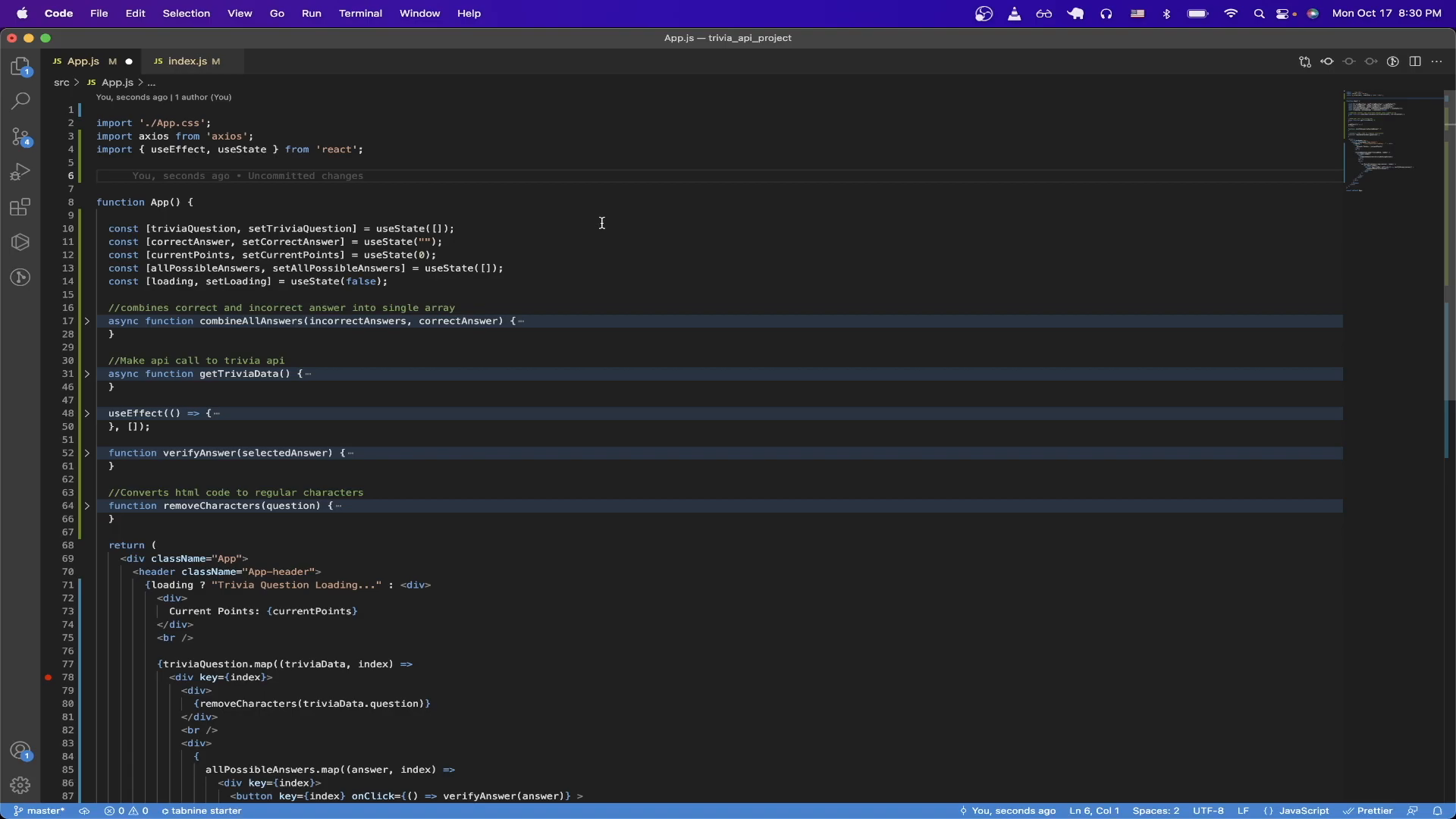
{"action": "mouse_move", "coordinate": [546, 270]}
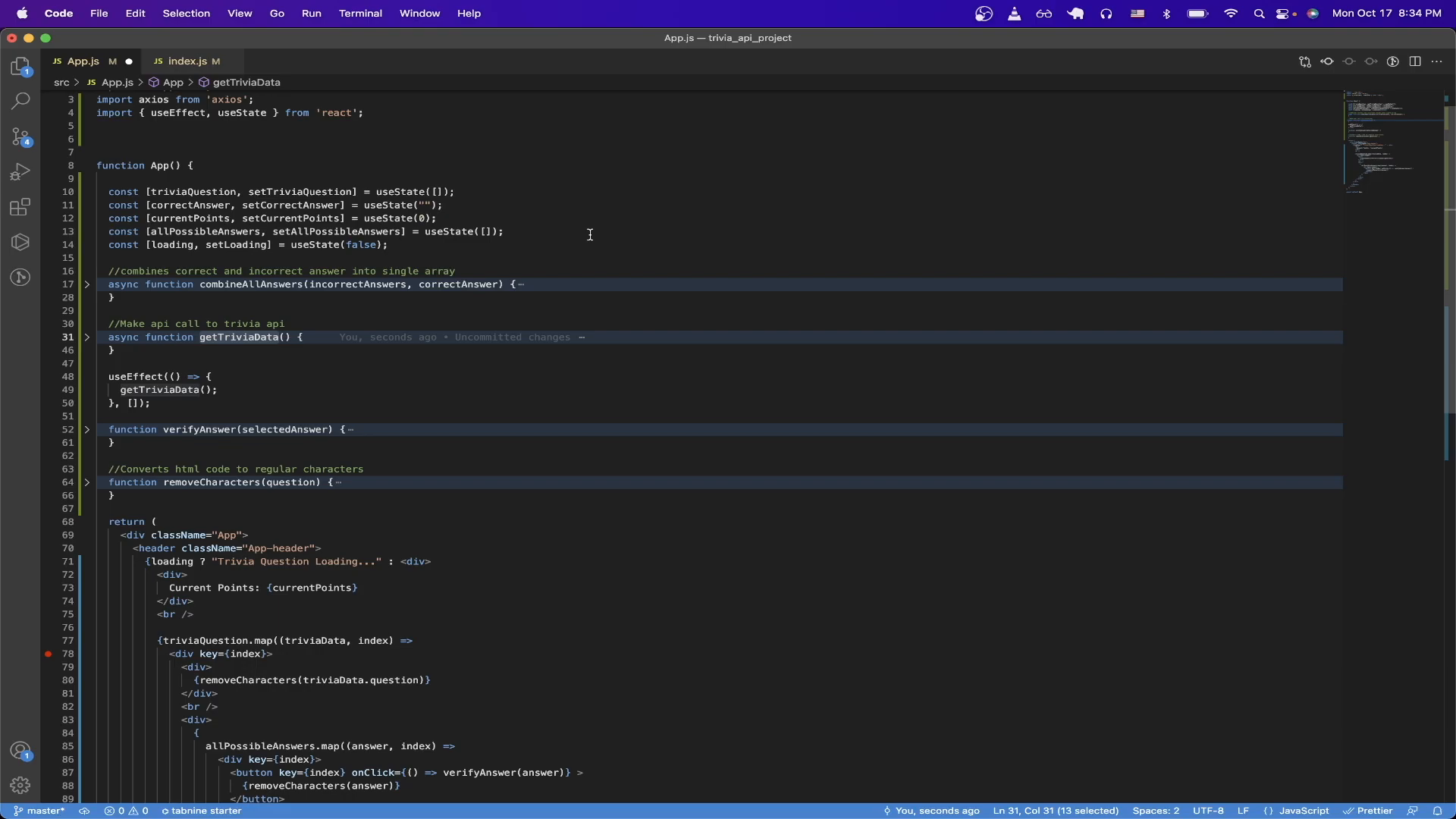
{"action": "mouse_move", "coordinate": [175, 392]}
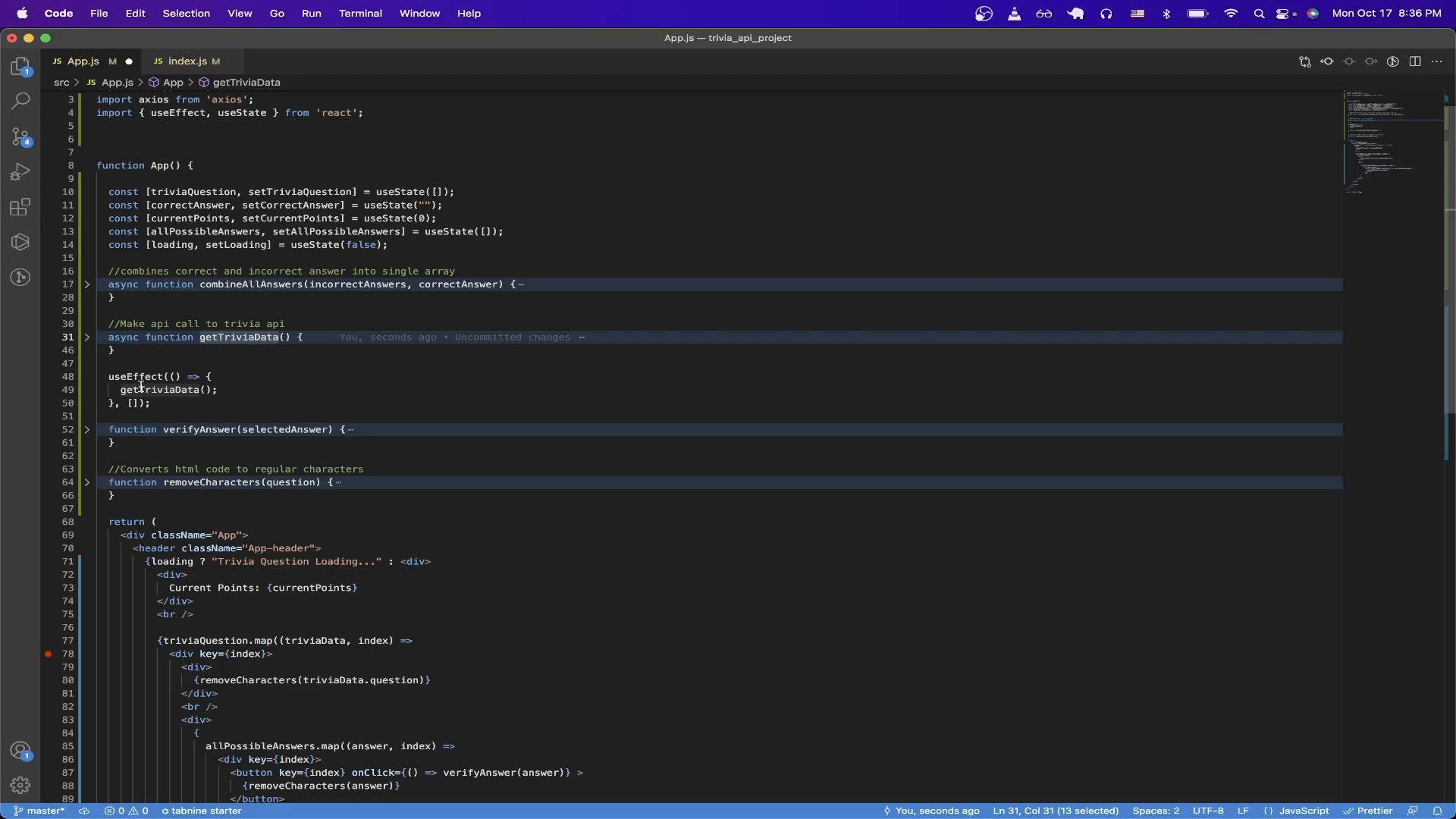
Step: Unfold getTriviaData on line 31 to show its axios request and body
{"action": "left_click", "coordinate": [87, 337]}
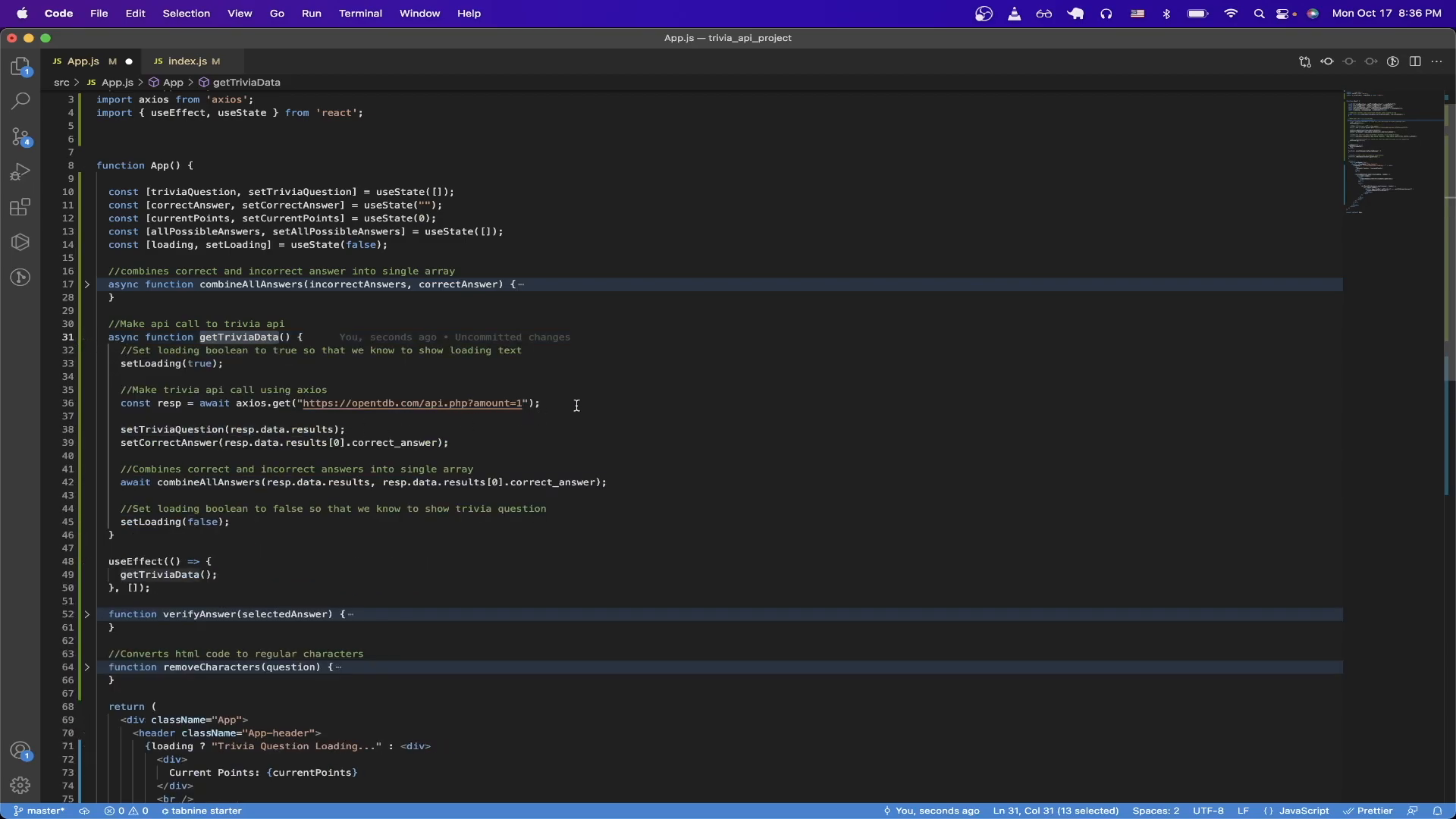
{"action": "mouse_move", "coordinate": [572, 405]}
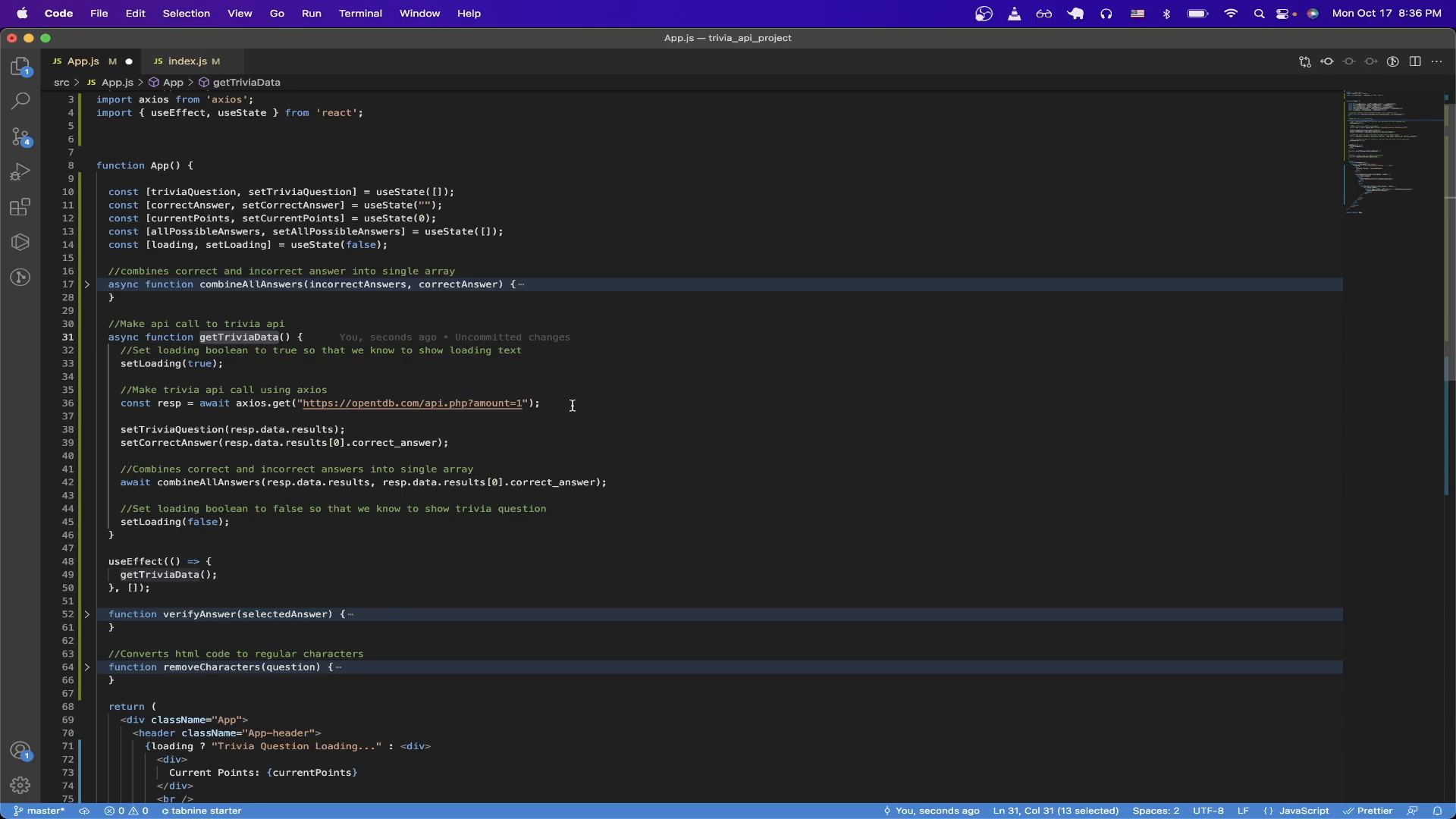
{"action": "mouse_move", "coordinate": [208, 417]}
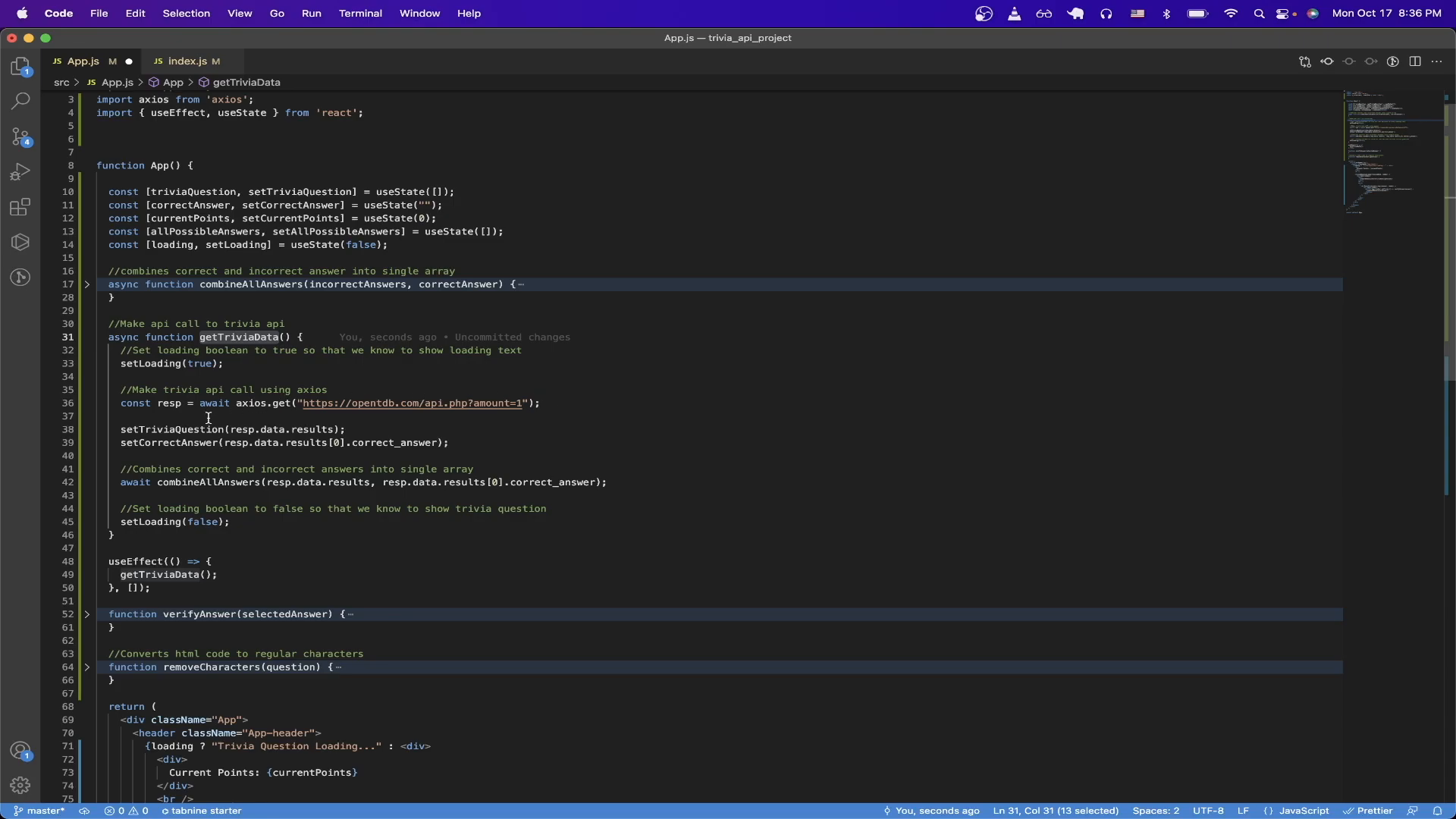
{"action": "mouse_move", "coordinate": [209, 429]}
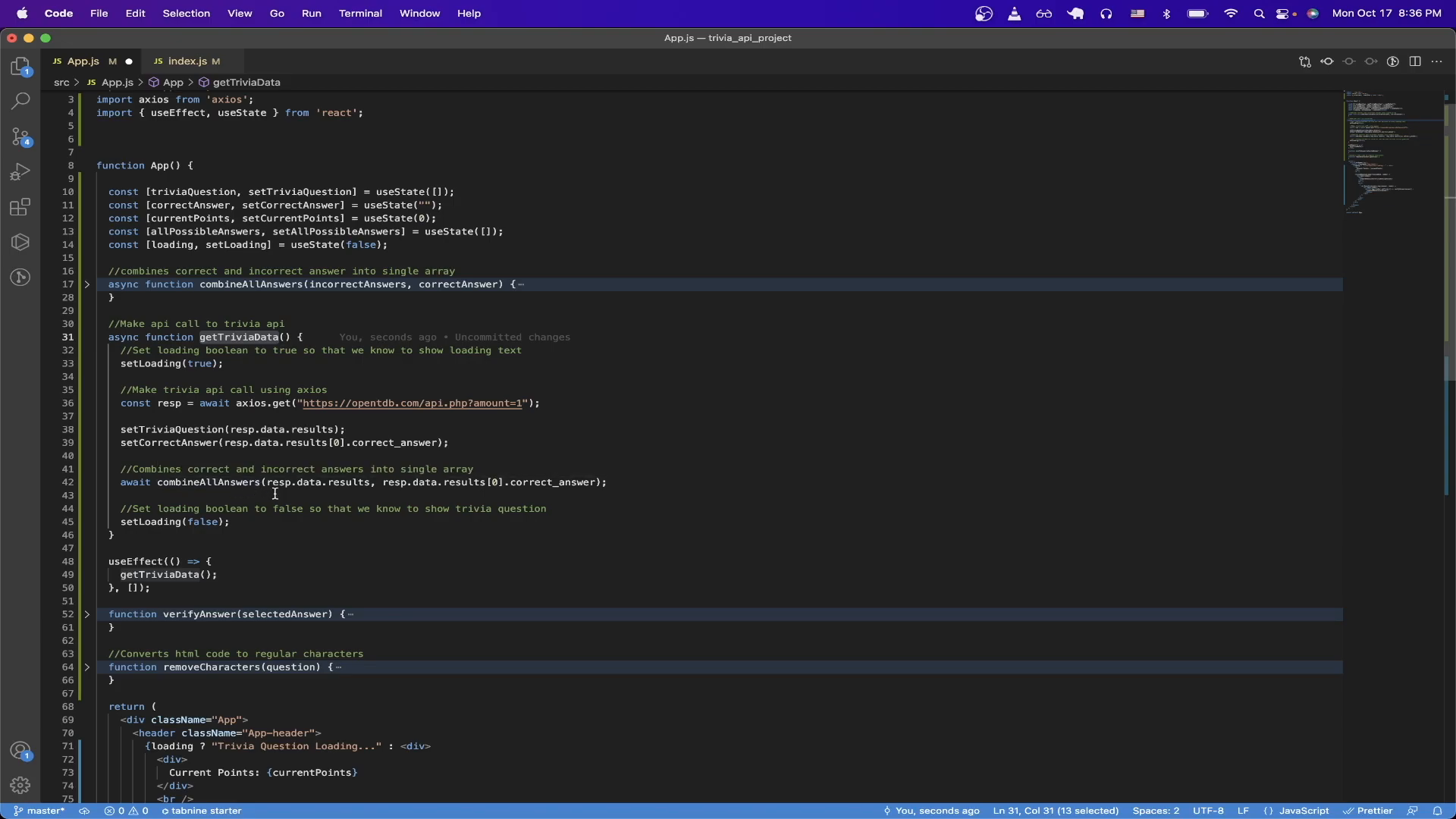
{"action": "scroll", "scroll_direction": "up", "scroll_amount": 3}
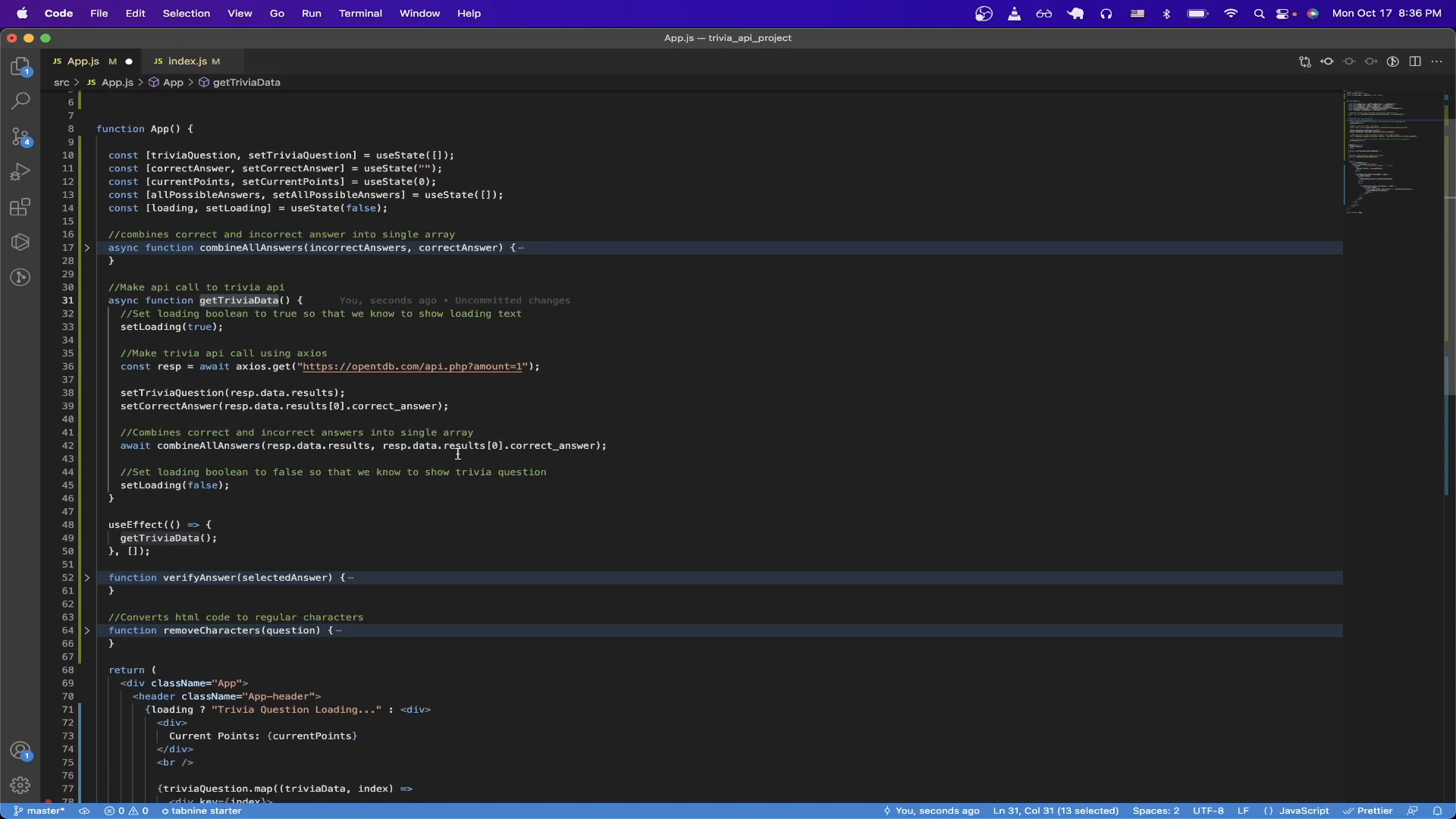
Step: Scroll App.js down to the return JSX mapping questions and answer buttons
{"action": "scroll", "scroll_direction": "down", "scroll_amount": 3}
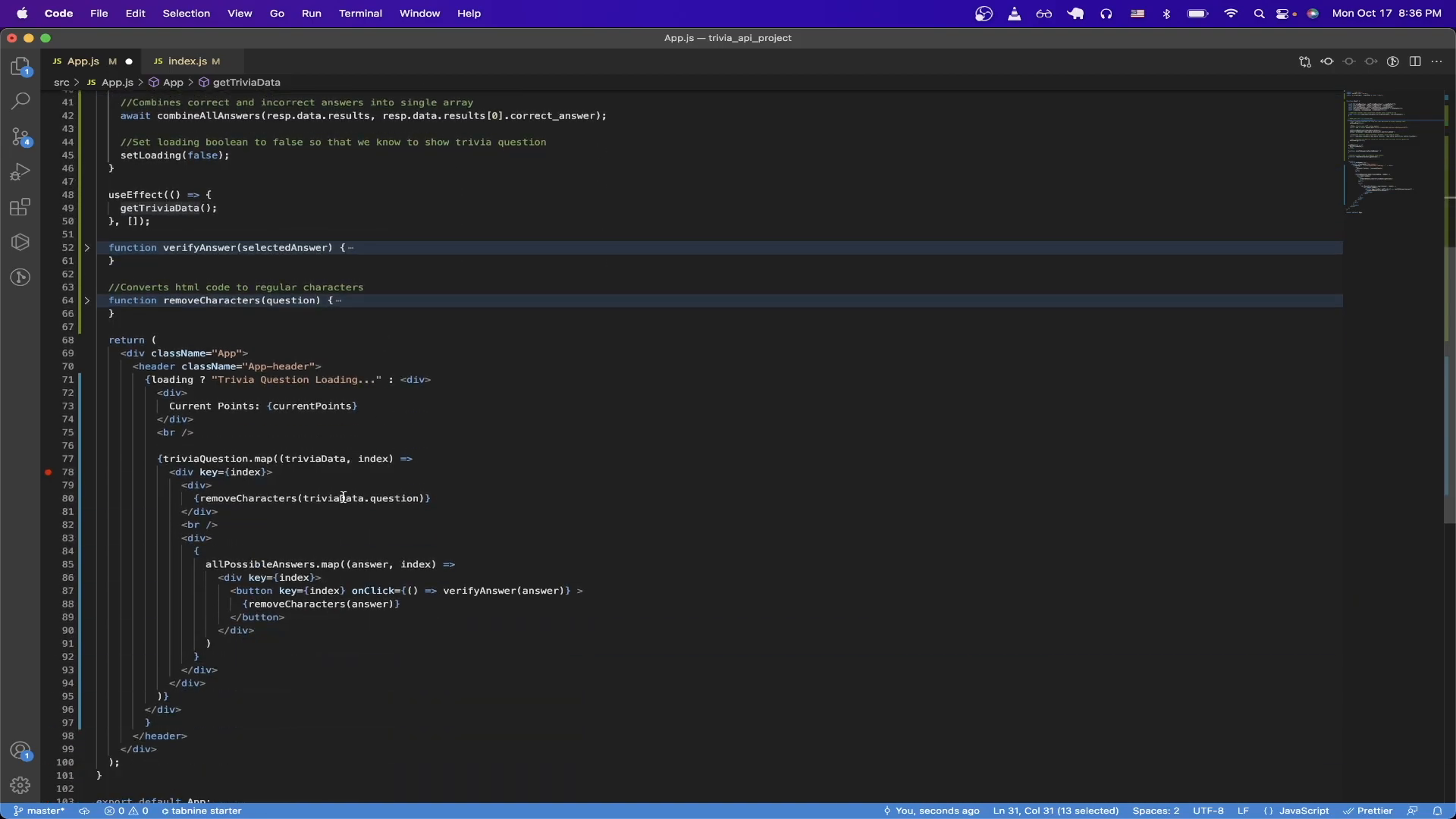
{"action": "scroll", "scroll_direction": "down", "scroll_amount": 3}
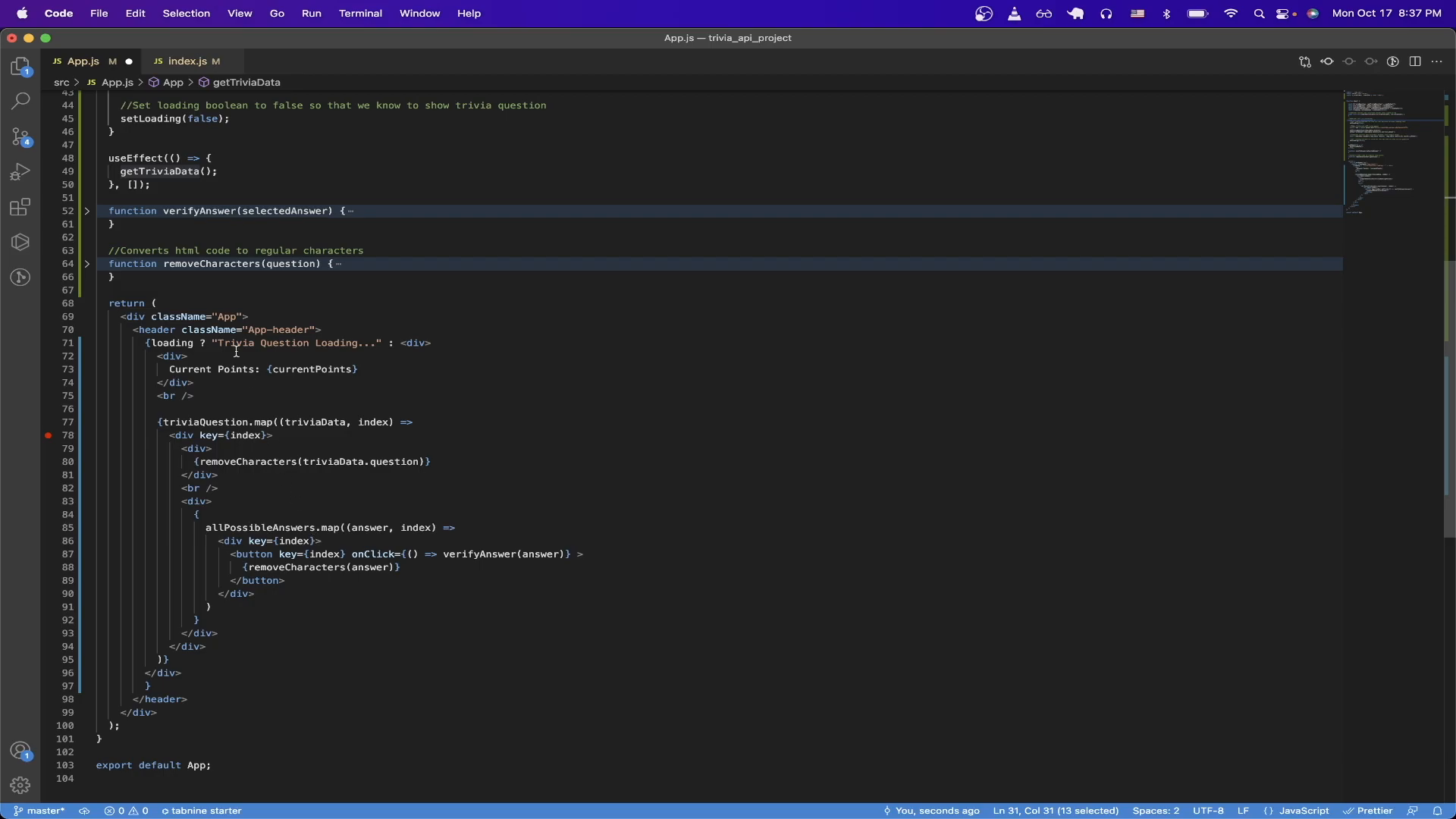
{"action": "mouse_move", "coordinate": [218, 211]}
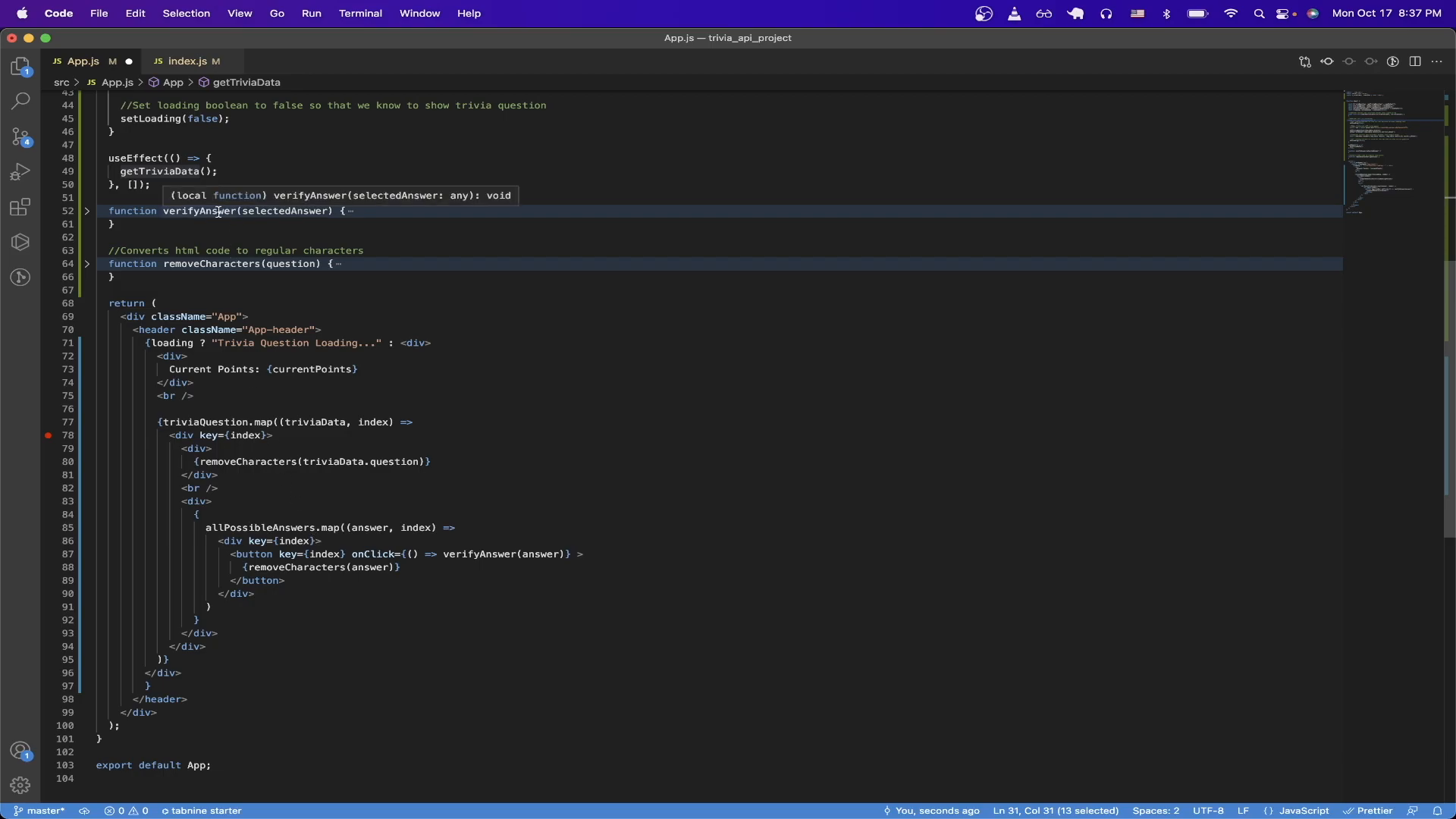
Step: Unfold verifyAnswer on line 52 and select setCurrentPoints(currentPoints + 1)
{"action": "left_click", "coordinate": [86, 211]}
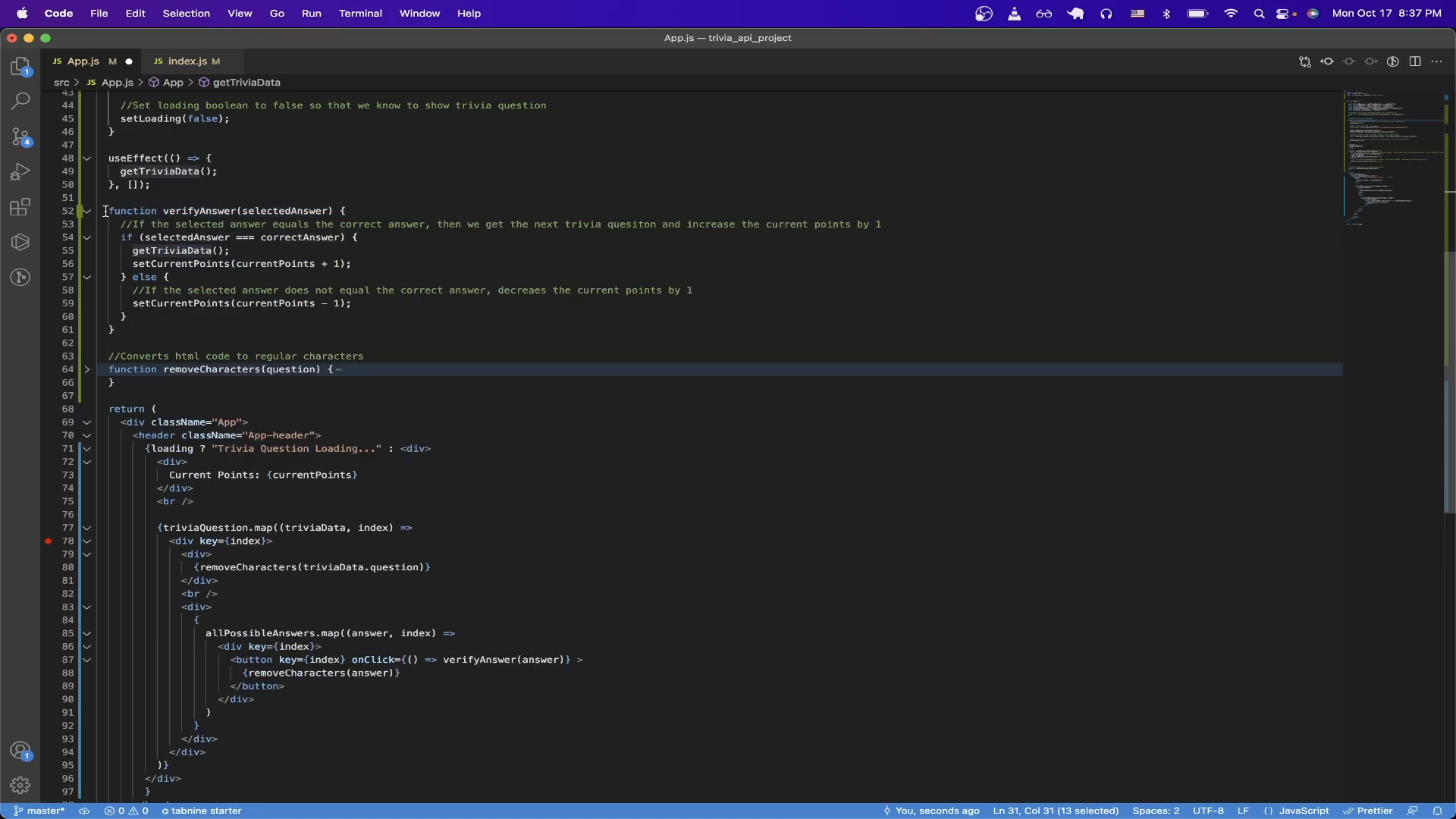
{"action": "left_click", "coordinate": [263, 263]}
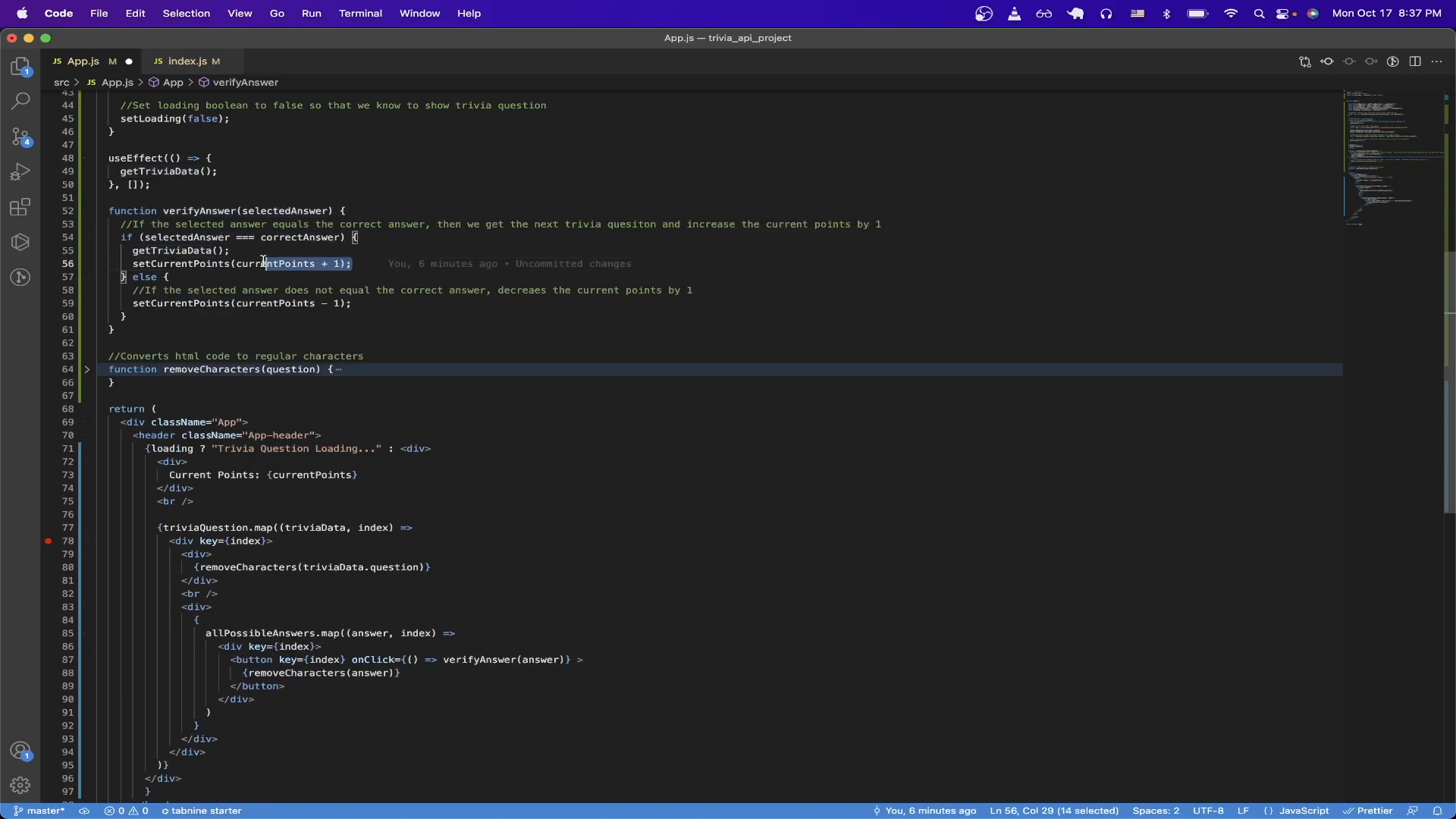